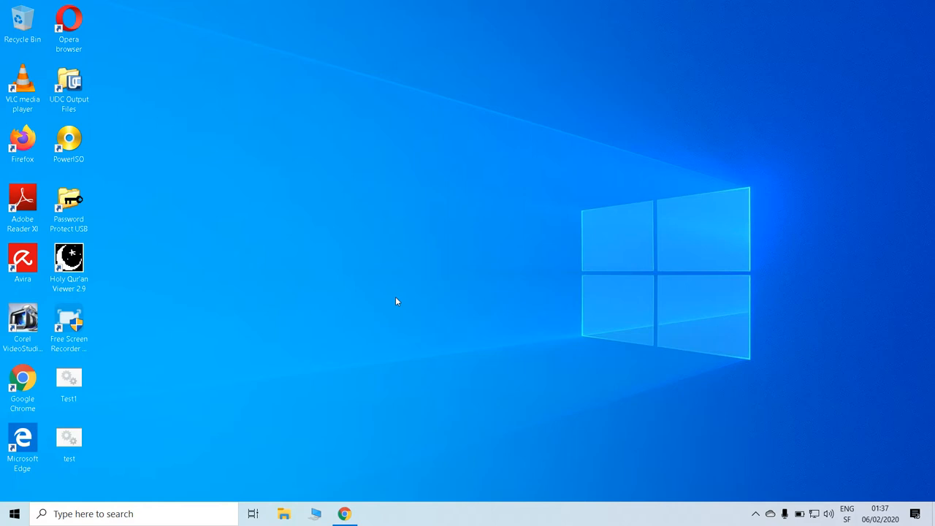
pyautogui.moveTo(421, 254)
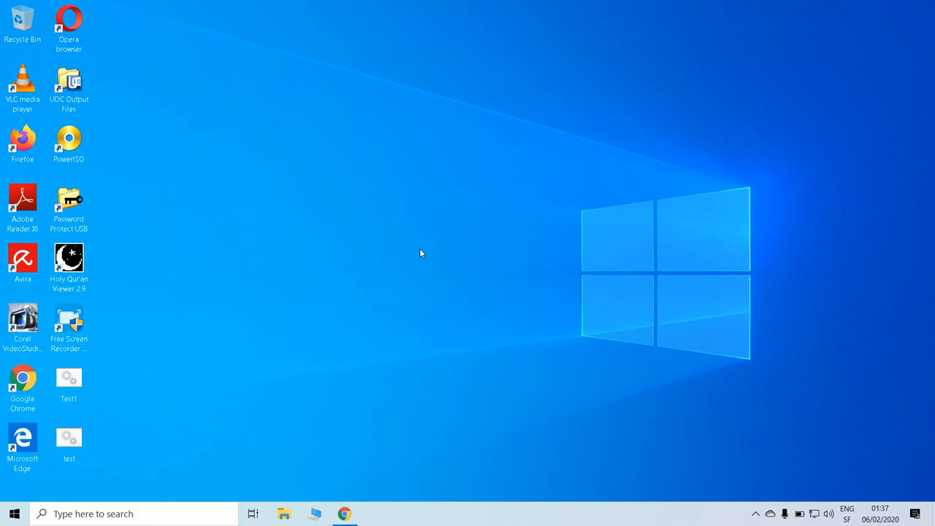
pyautogui.moveTo(196, 374)
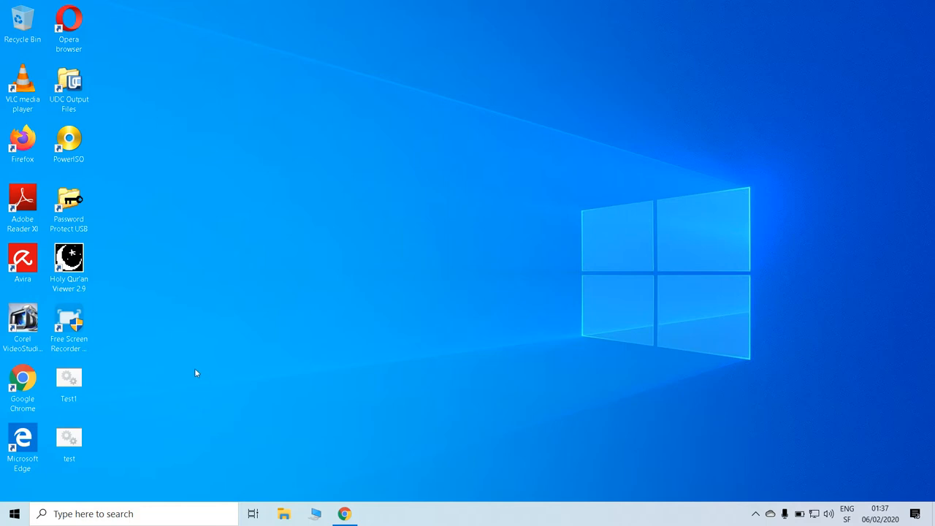
pyautogui.moveTo(172, 371)
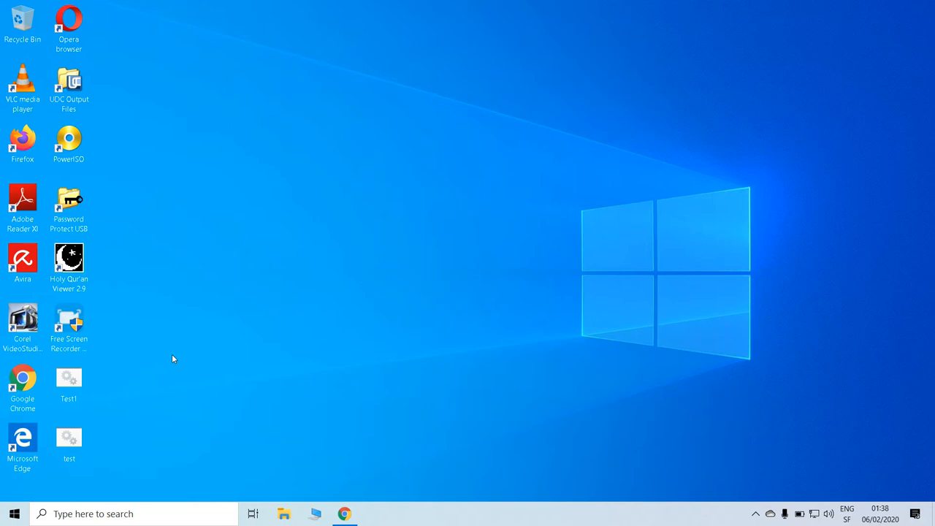
pyautogui.moveTo(243, 227)
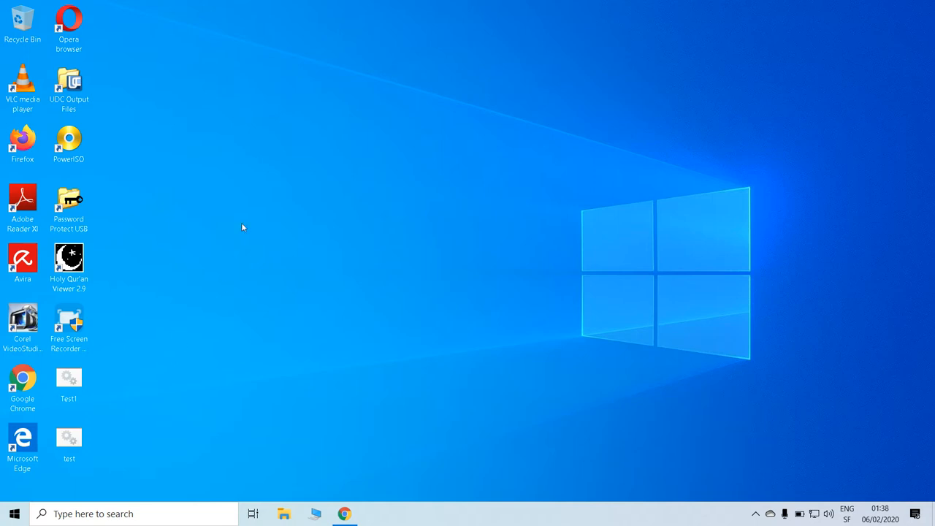
pyautogui.moveTo(246, 219)
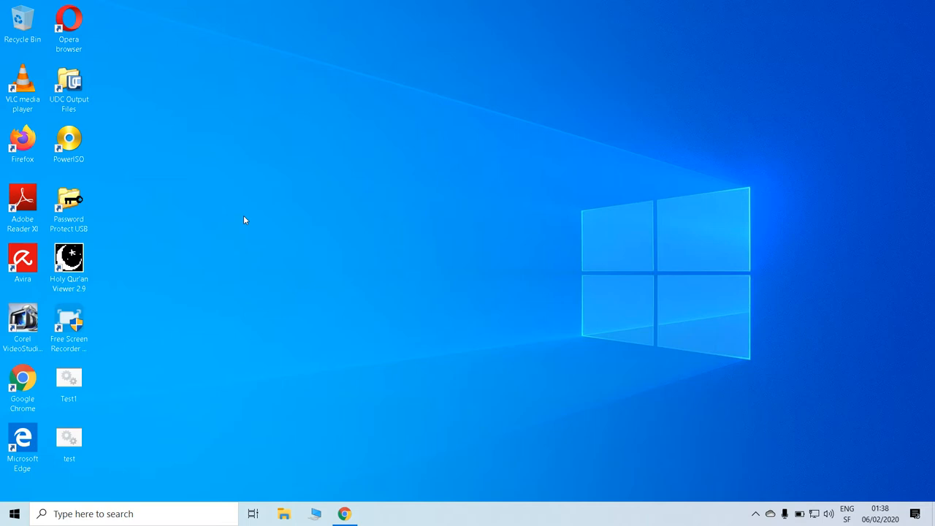
pyautogui.moveTo(233, 185)
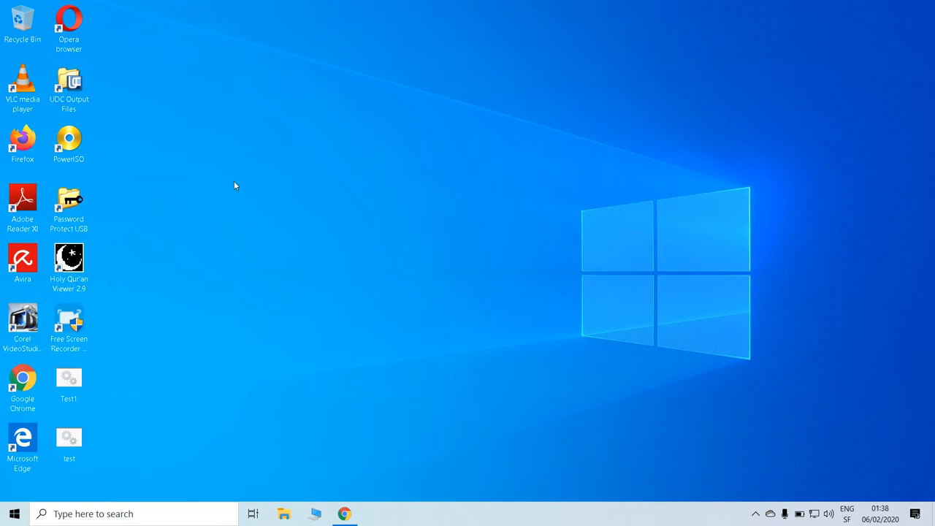
# Search for 'services' and review the Windows Update service's recovery settings in Services
pyautogui.click(67, 438)
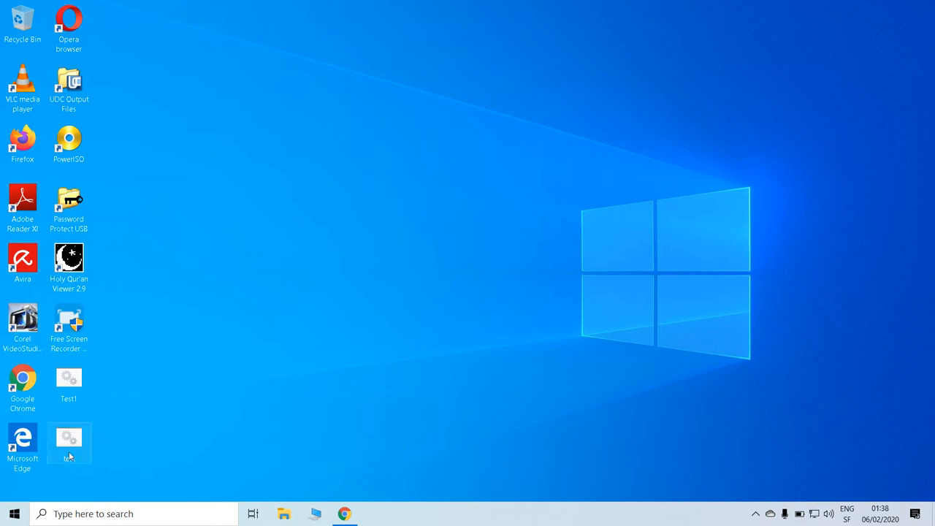
pyautogui.click(134, 515)
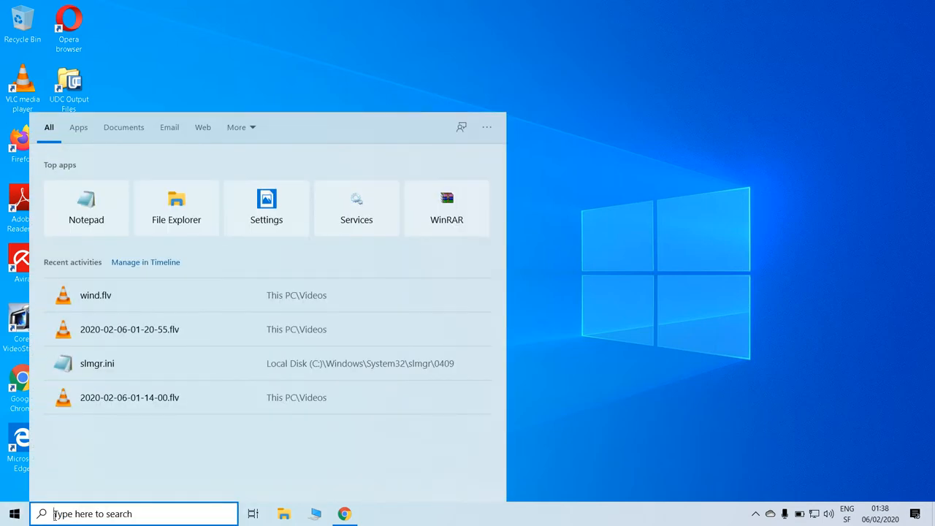
pyautogui.write('services')
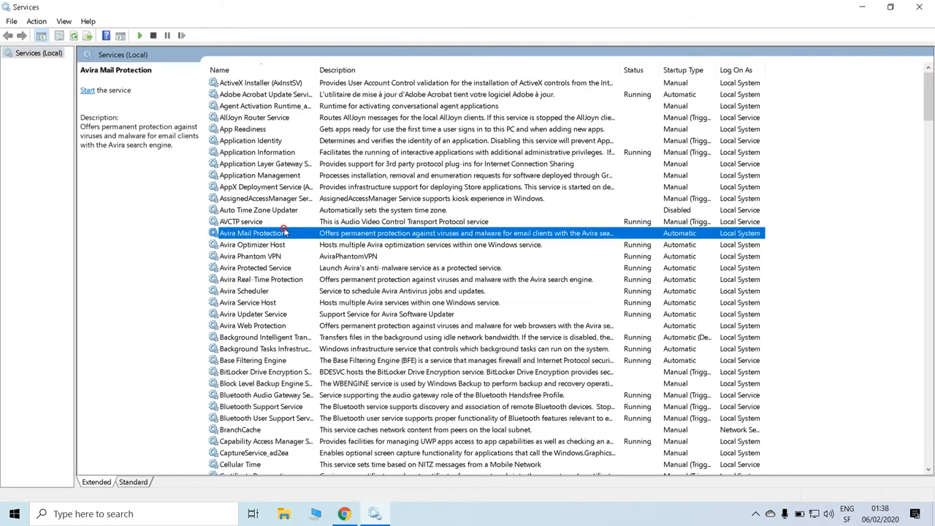
pyautogui.scroll(-3)
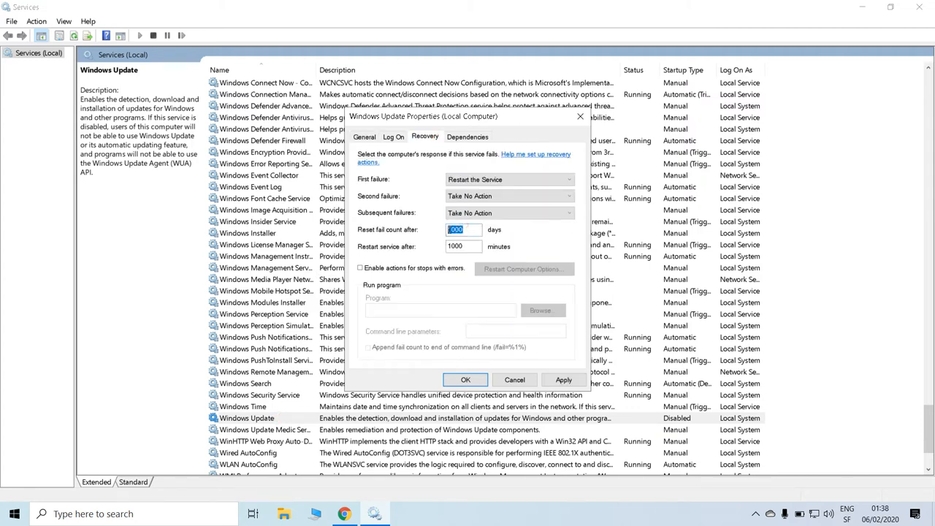
pyautogui.moveTo(539, 380)
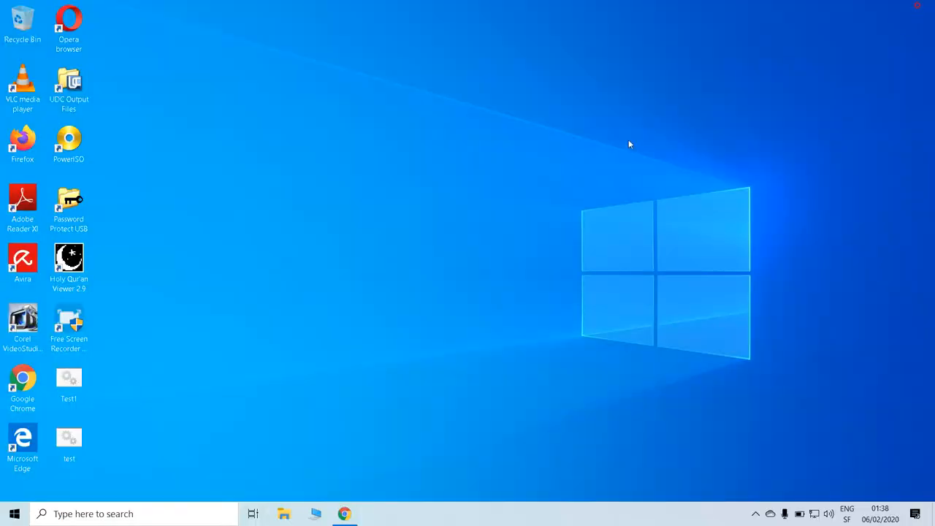
# Refresh the desktop from its context menu and bring up the Start menu
pyautogui.rightClick(630, 144)
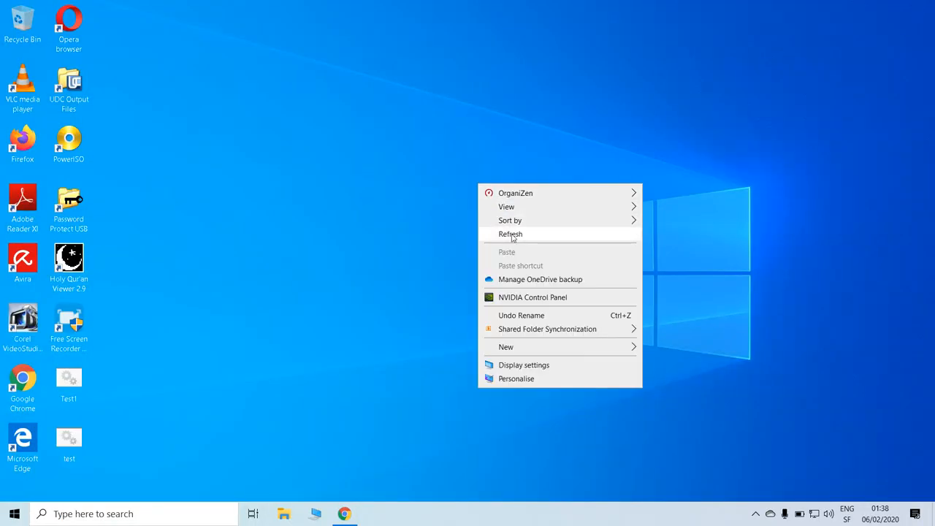
pyautogui.click(510, 234)
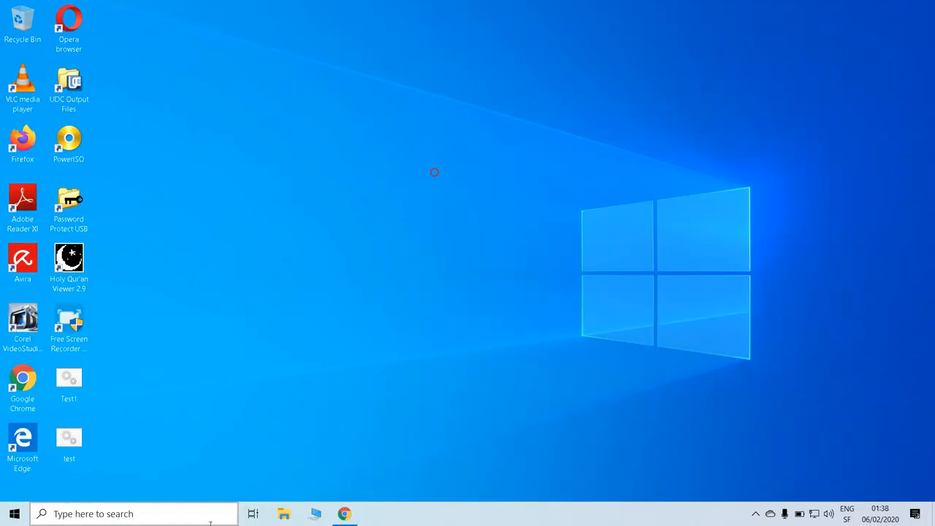
pyautogui.click(15, 514)
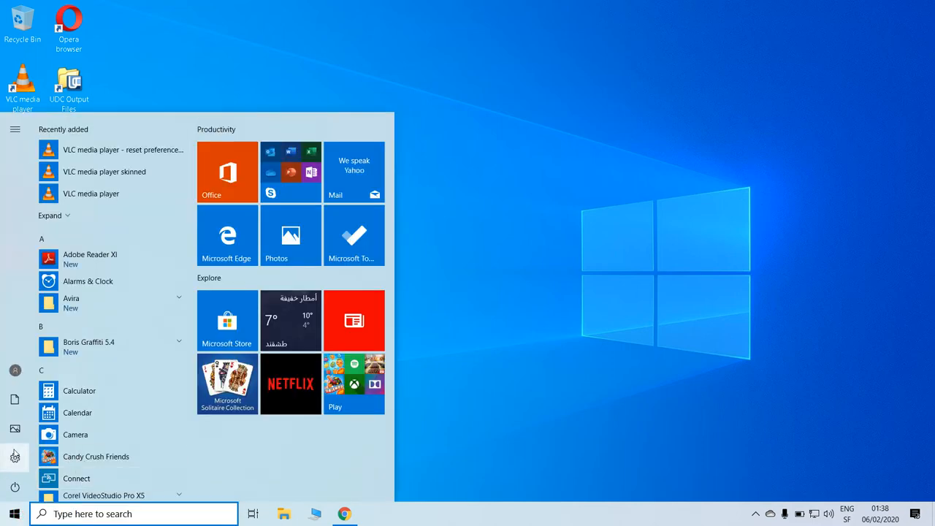
# In Settings, search 'upd' and reach the Windows Update advanced options
pyautogui.click(15, 458)
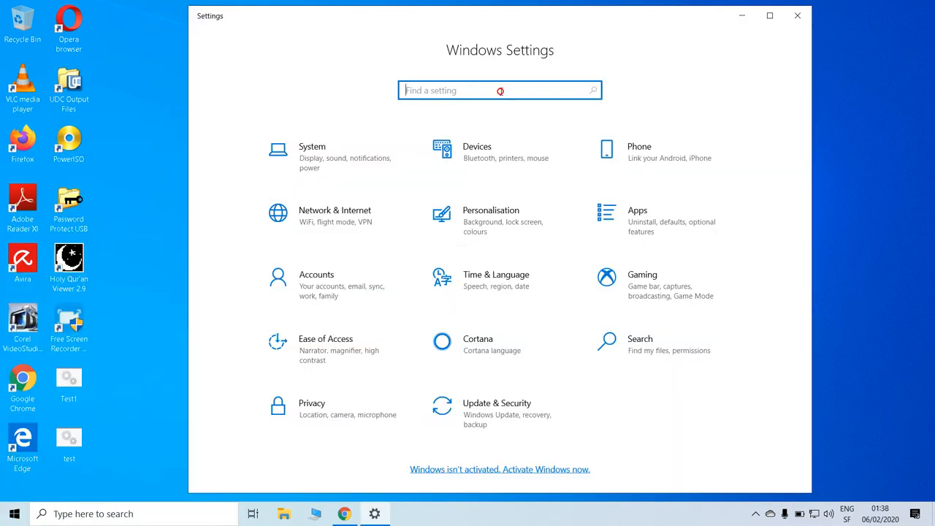
pyautogui.write('uèd')
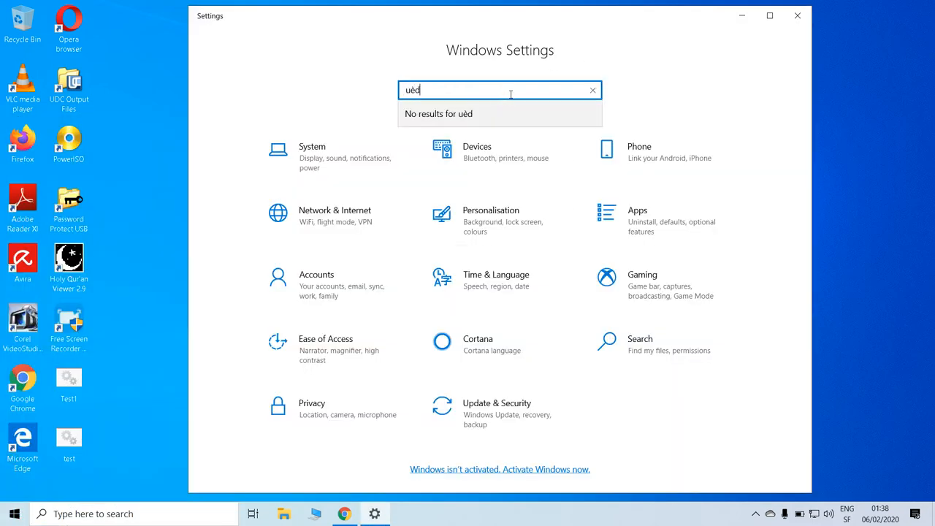
pyautogui.click(593, 90)
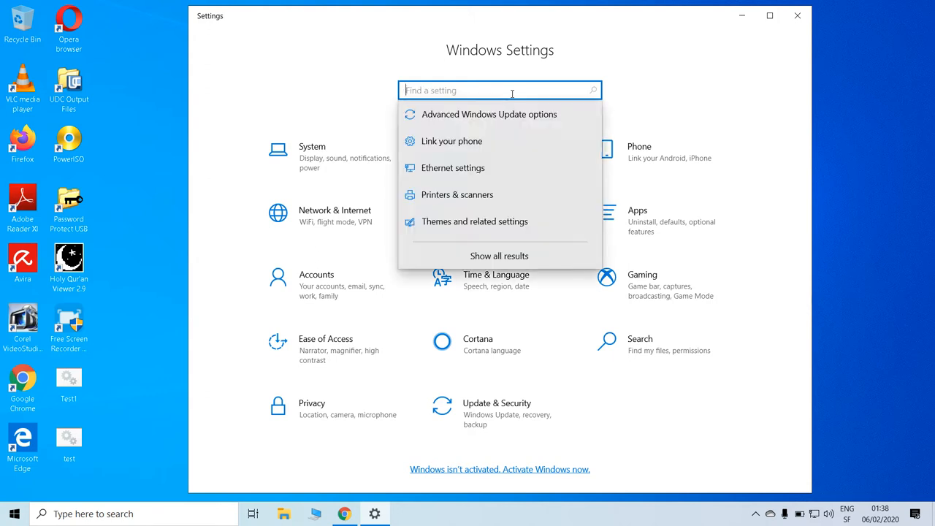
pyautogui.write('upd')
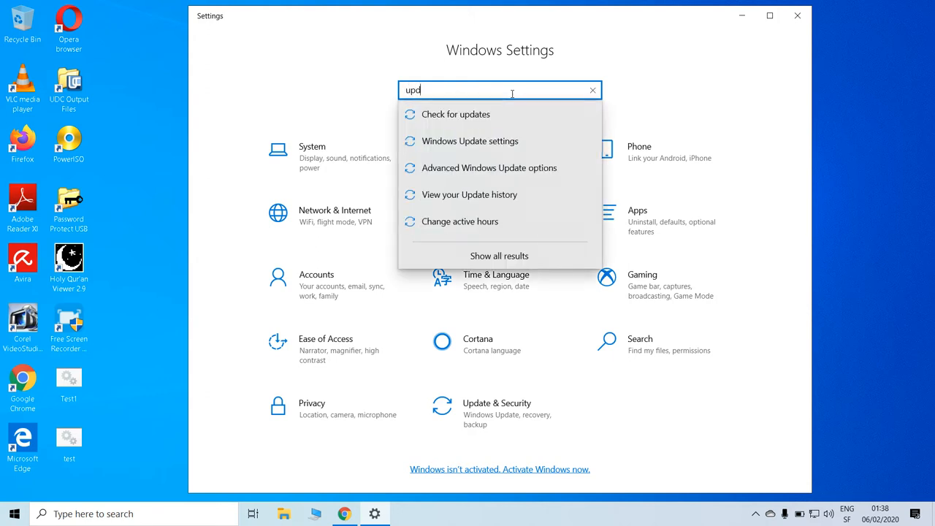
pyautogui.click(471, 141)
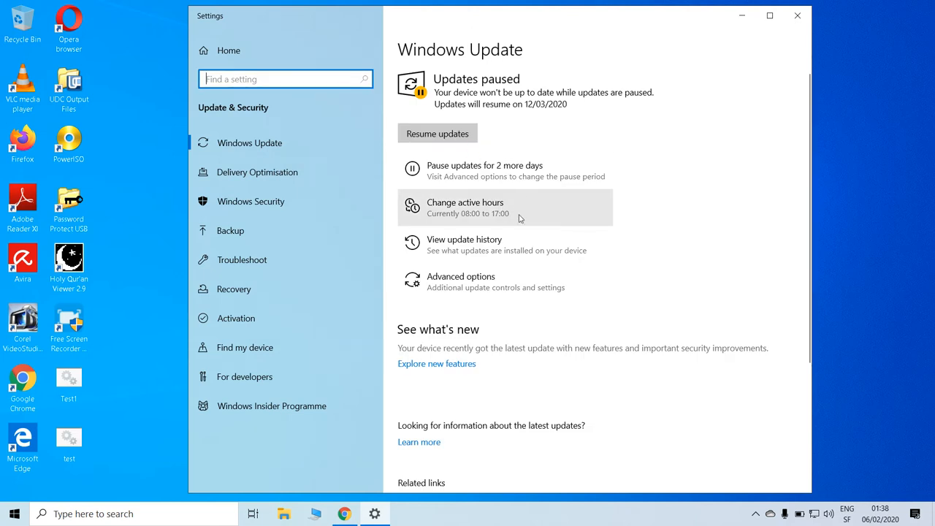
pyautogui.click(462, 281)
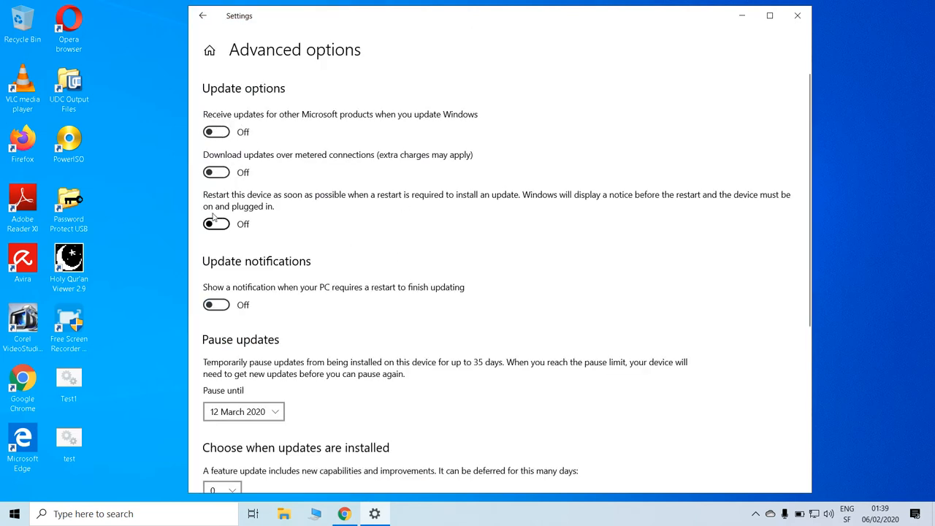
# Pause updates until 14 March 2020, then close Settings back to the desktop
pyautogui.click(242, 412)
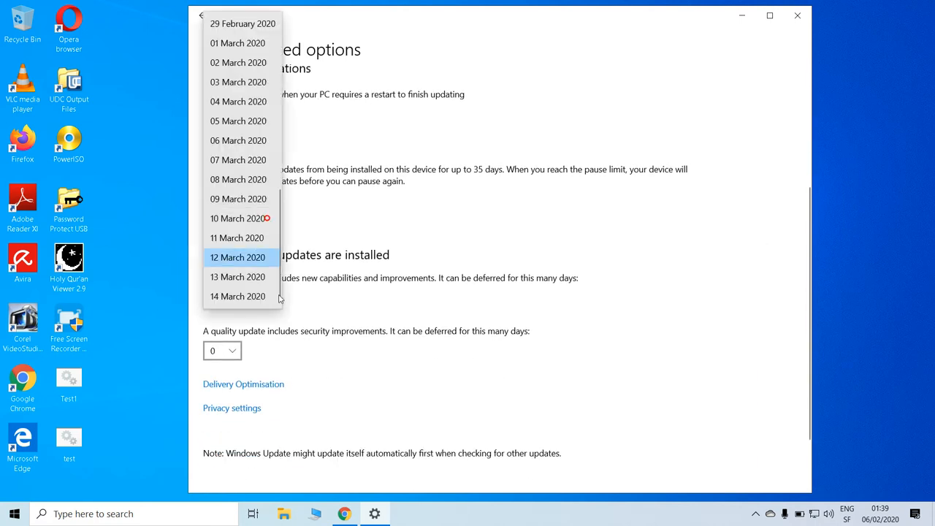
pyautogui.click(237, 295)
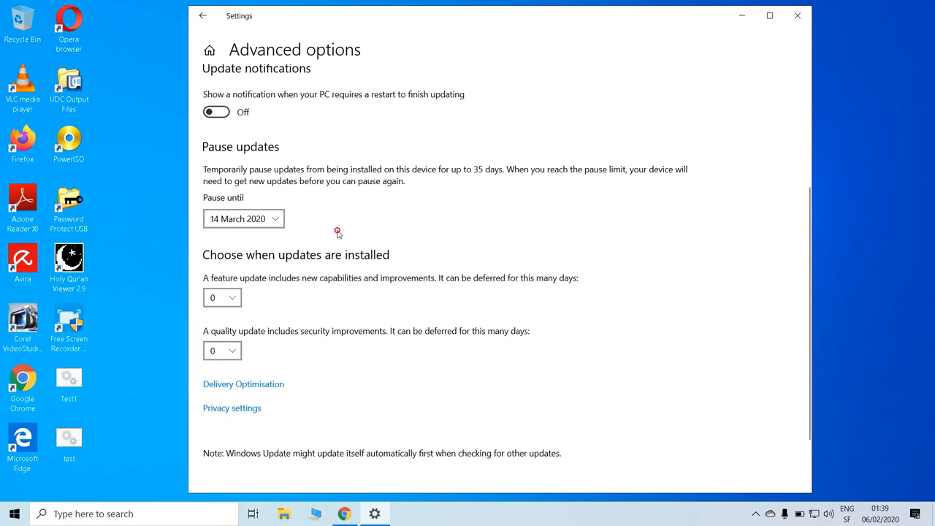
pyautogui.click(242, 219)
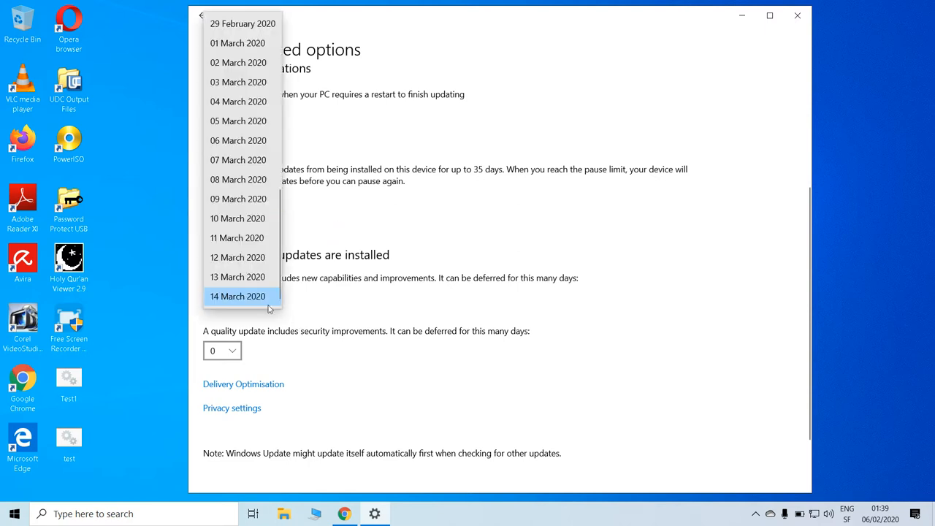
pyautogui.click(237, 295)
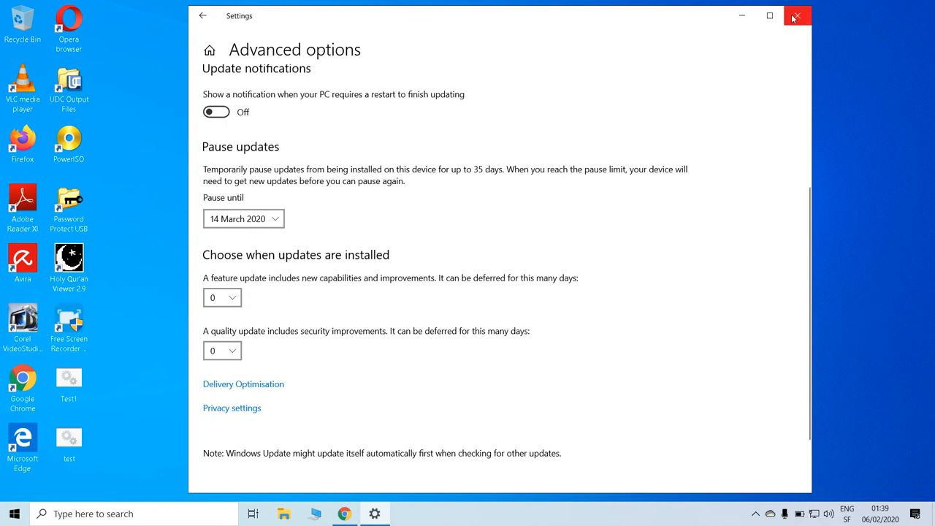
pyautogui.click(796, 15)
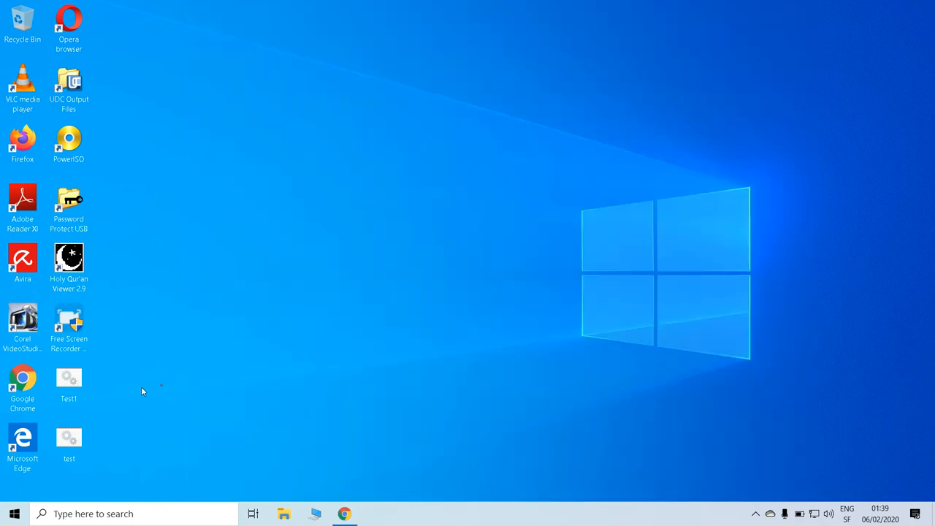
# Open Test1 in Notepad via Edit and point out its slmgr product key command line
pyautogui.rightClick(68, 378)
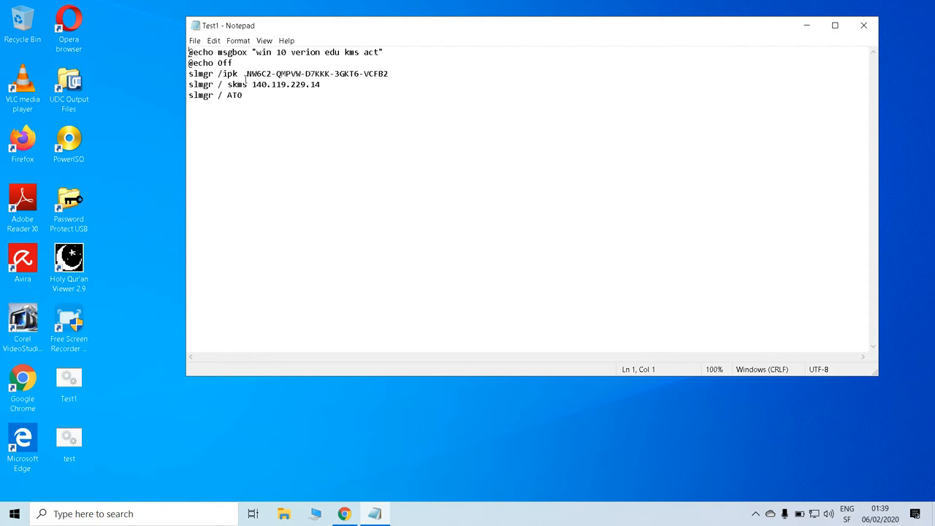
pyautogui.click(231, 73)
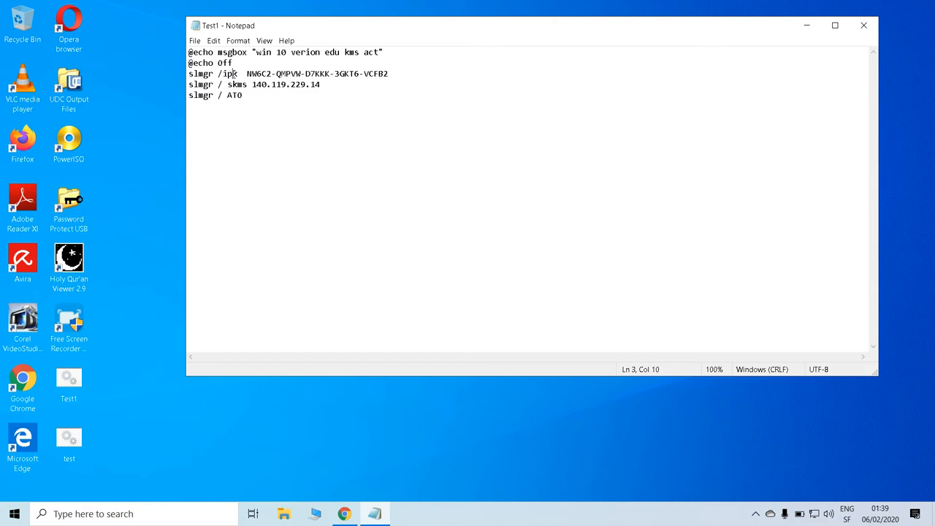
pyautogui.click(254, 83)
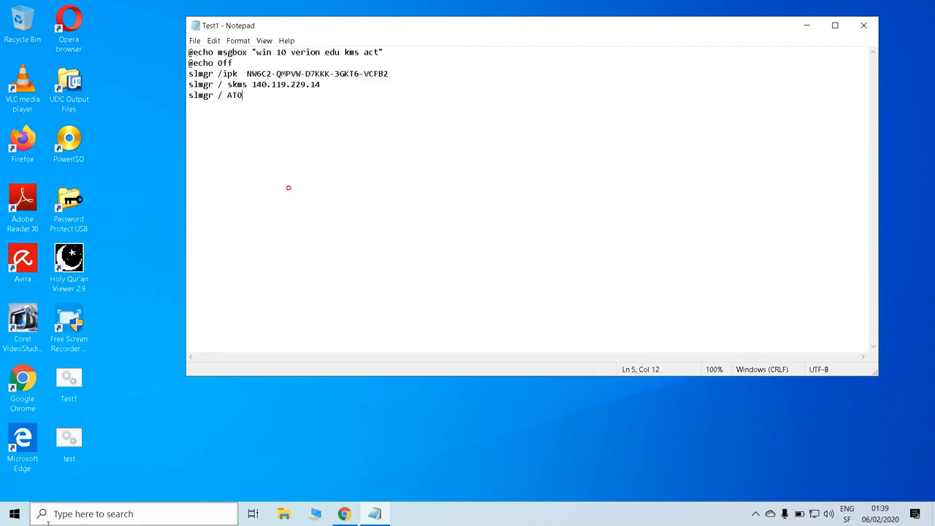
pyautogui.press('Win+r')
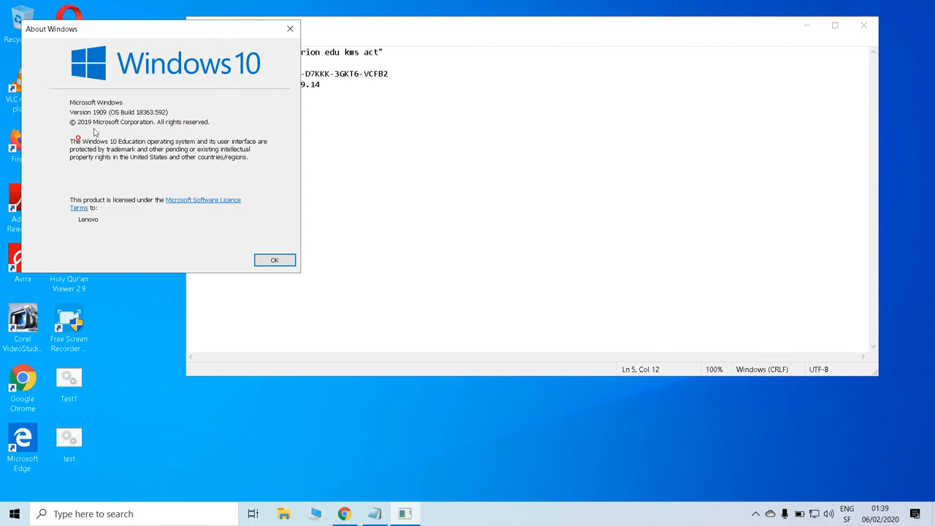
# Dismiss About Windows, then view This PC's System properties showing Windows 10 Education unactivated
pyautogui.click(274, 260)
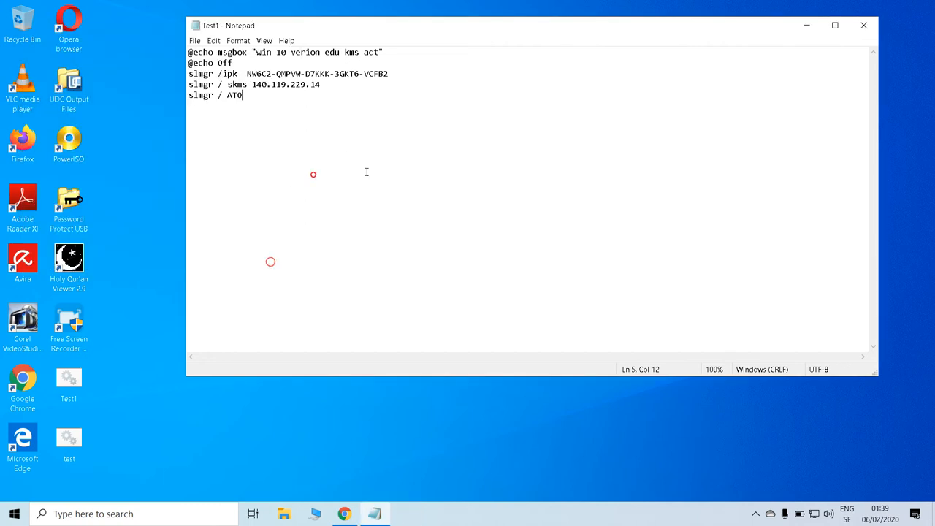
pyautogui.rightClick(14, 514)
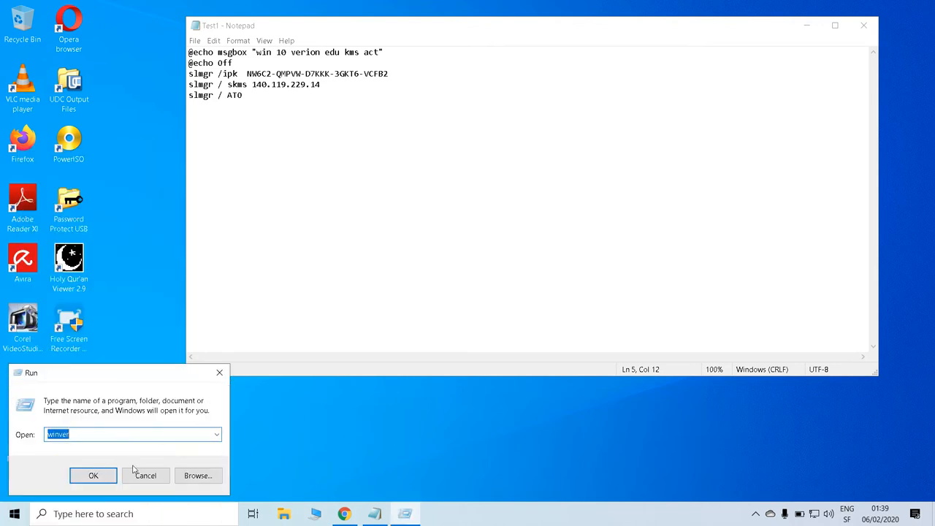
pyautogui.click(119, 434)
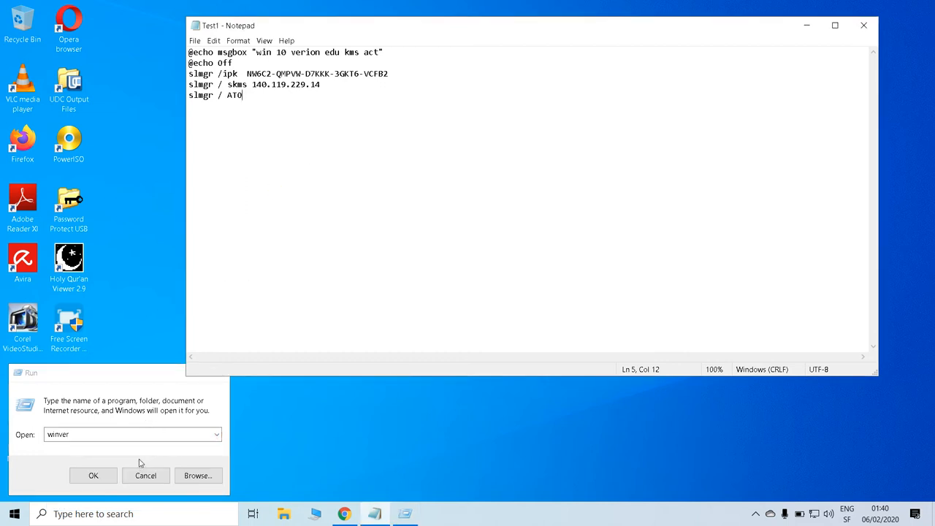
pyautogui.moveTo(263, 180)
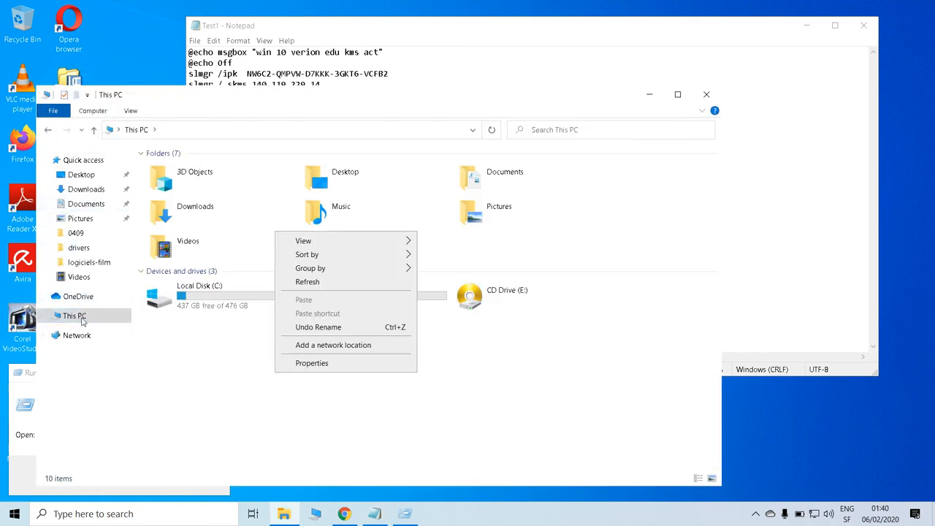
pyautogui.click(313, 362)
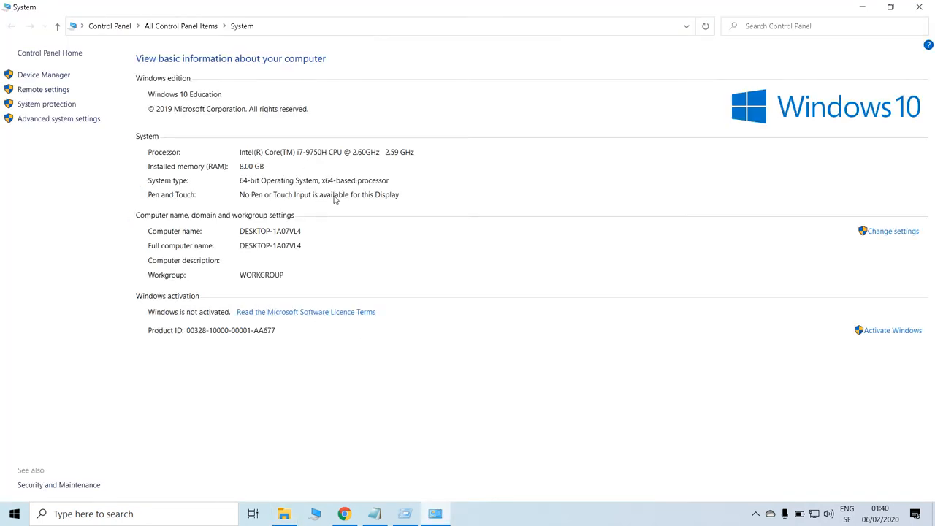
pyautogui.moveTo(304, 249)
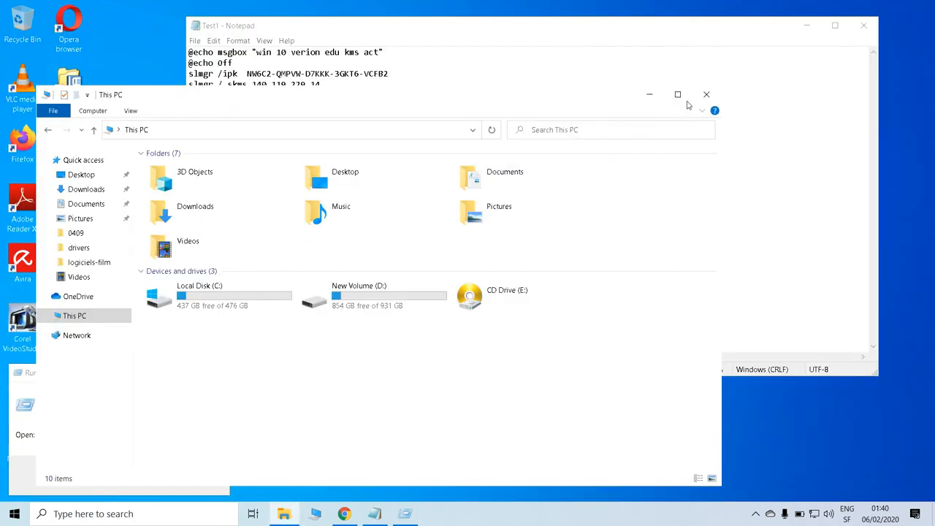
# Close This PC and mark Test1's product key and KMS server lines in Notepad
pyautogui.click(706, 93)
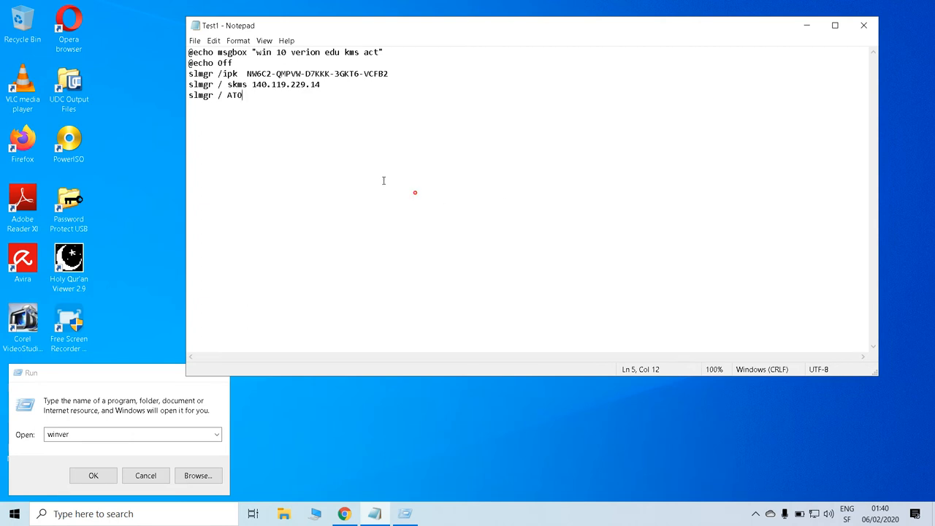
pyautogui.moveTo(188, 73); pyautogui.dragTo(254, 83)
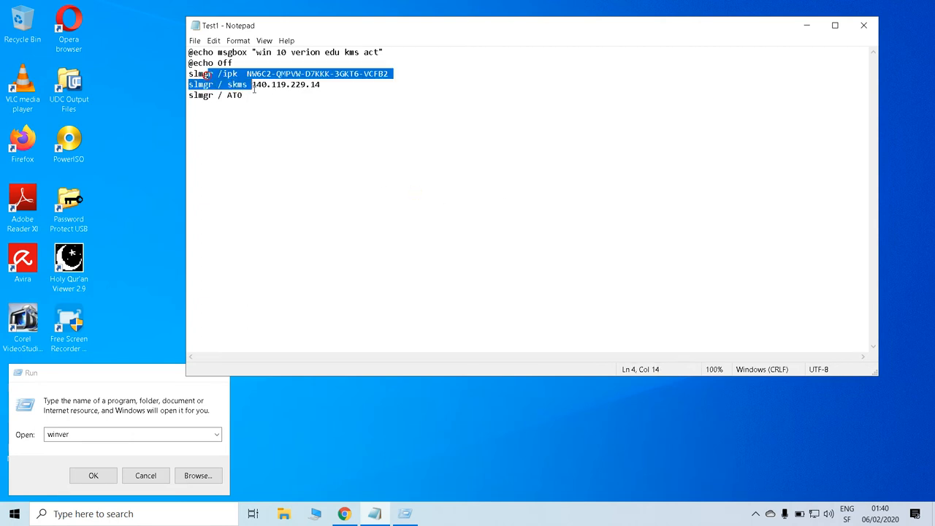
pyautogui.click(334, 84)
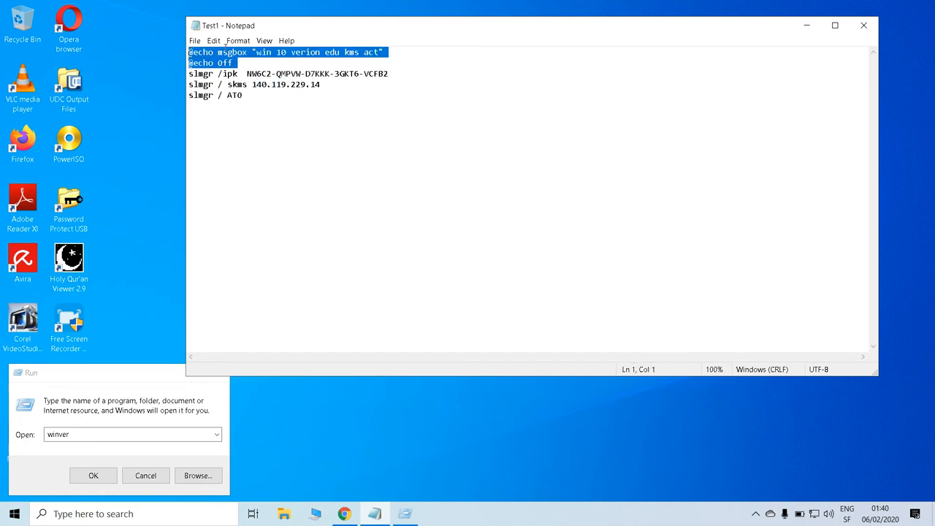
# Highlight the echo 'off' word and the message text on the script's first line
pyautogui.click(233, 63)
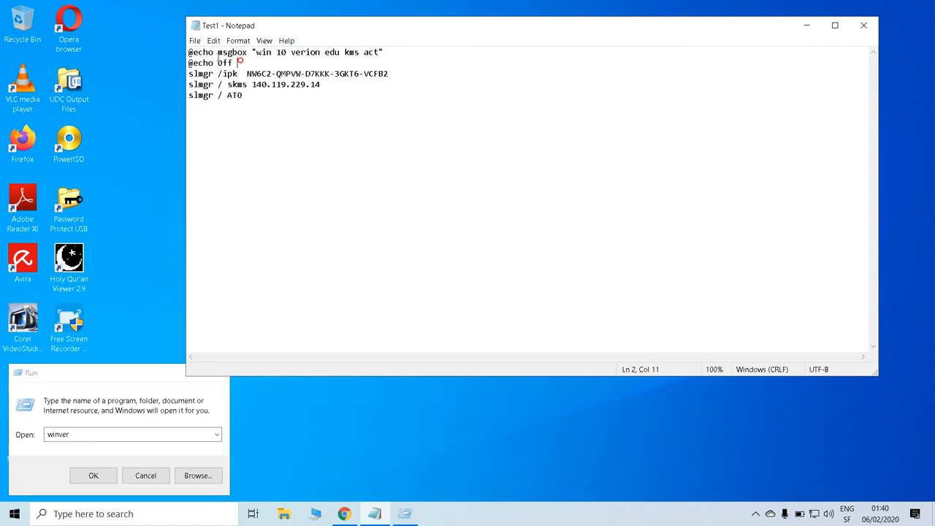
pyautogui.doubleClick(201, 53)
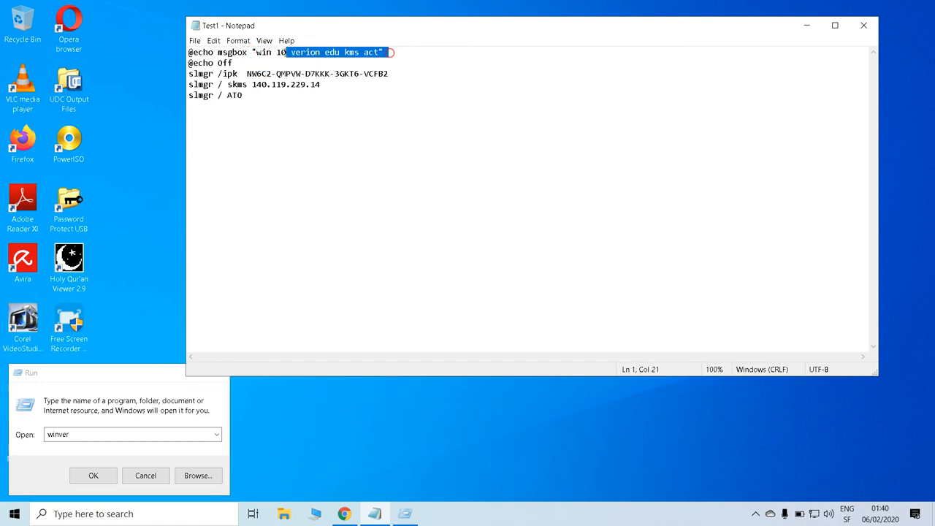
pyautogui.moveTo(391, 53); pyautogui.dragTo(233, 63)
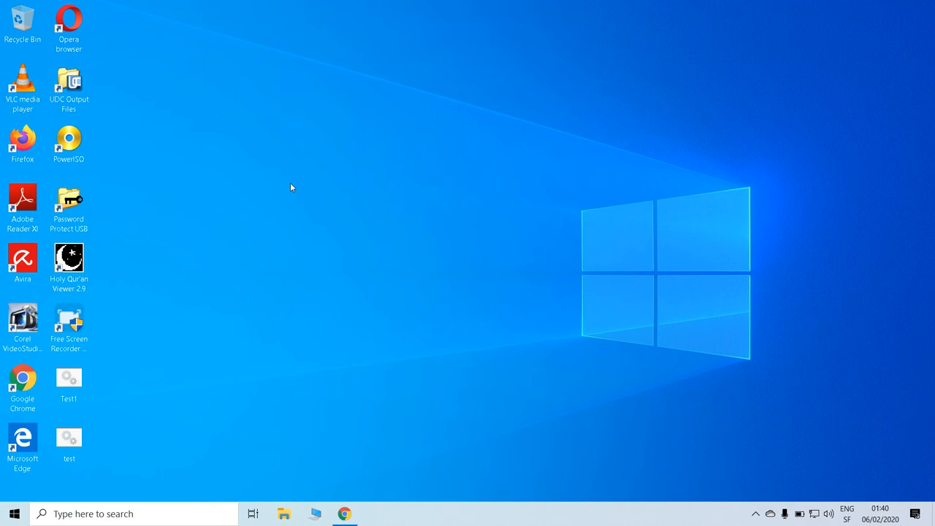
pyautogui.rightClick(291, 187)
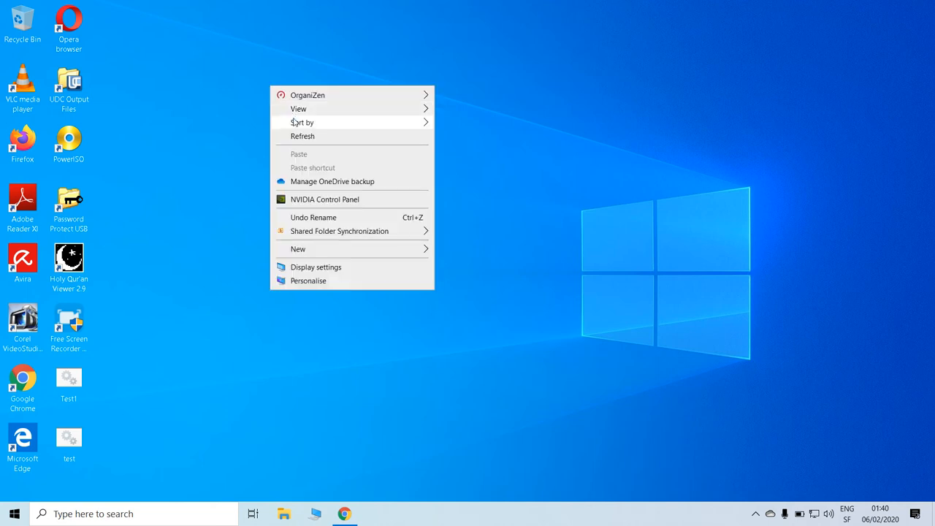
pyautogui.click(900, 380)
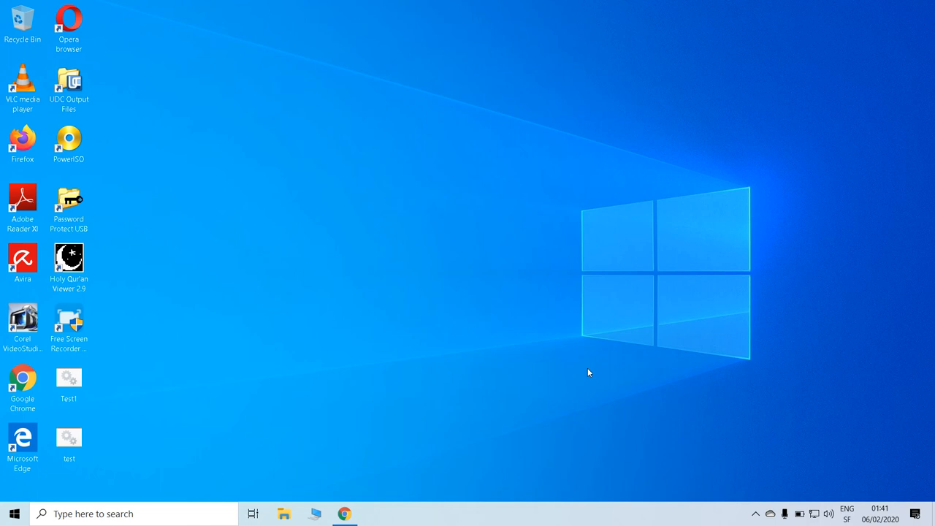
pyautogui.moveTo(447, 213)
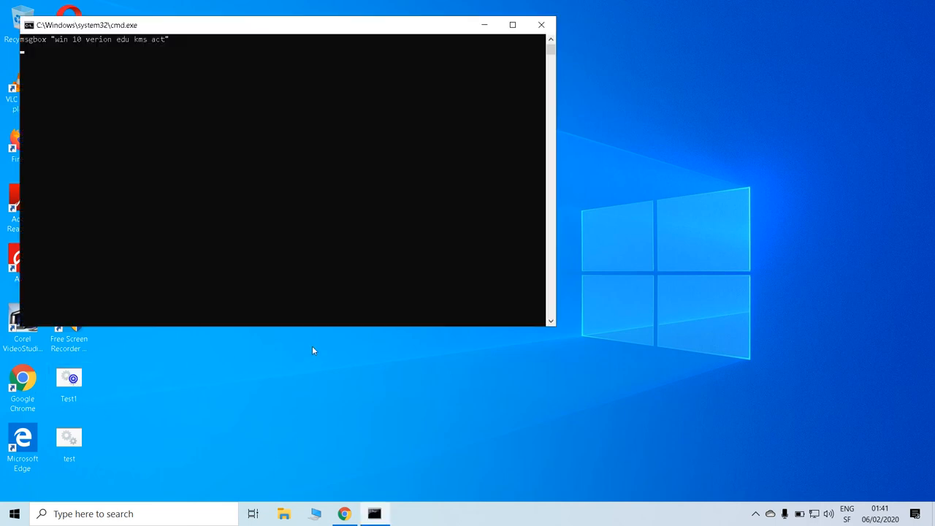
# Dismiss the access-denied error and each slmgr usage page from the script run
pyautogui.press('Return')
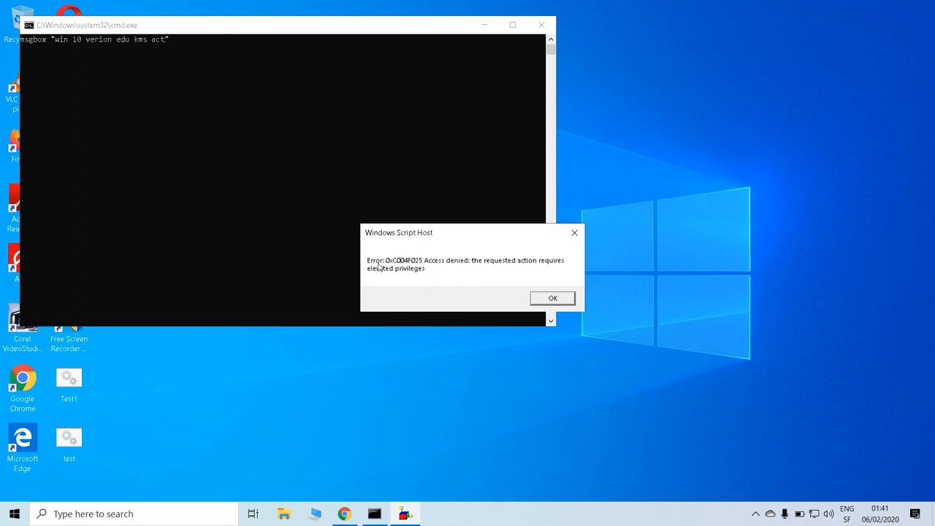
pyautogui.moveTo(472, 273)
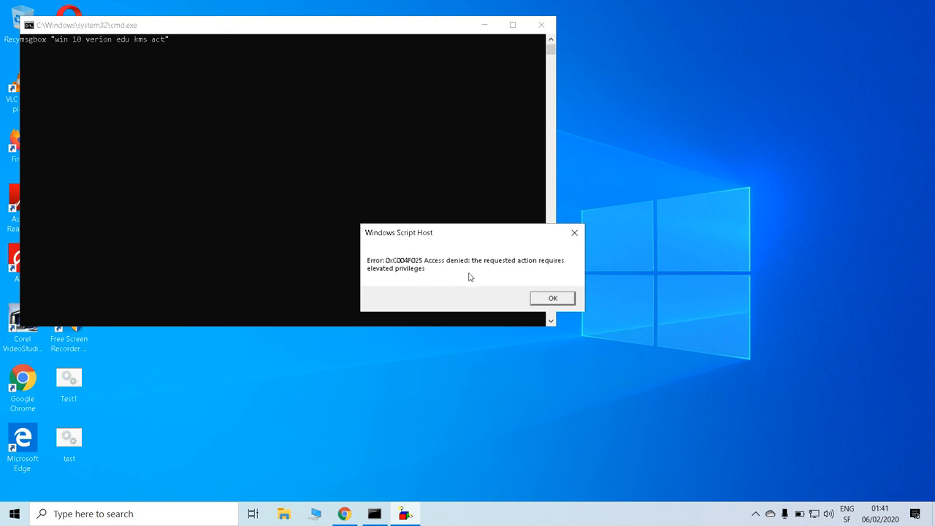
pyautogui.moveTo(552, 298)
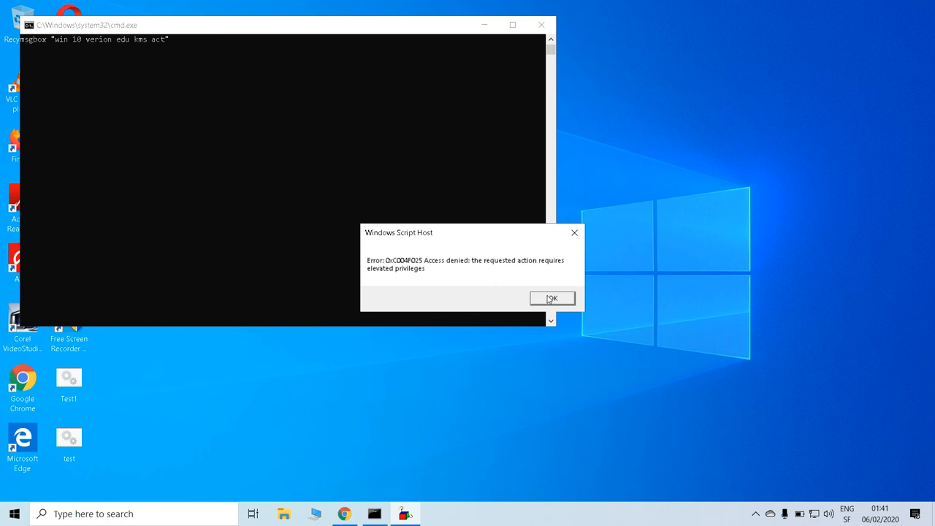
pyautogui.moveTo(441, 207)
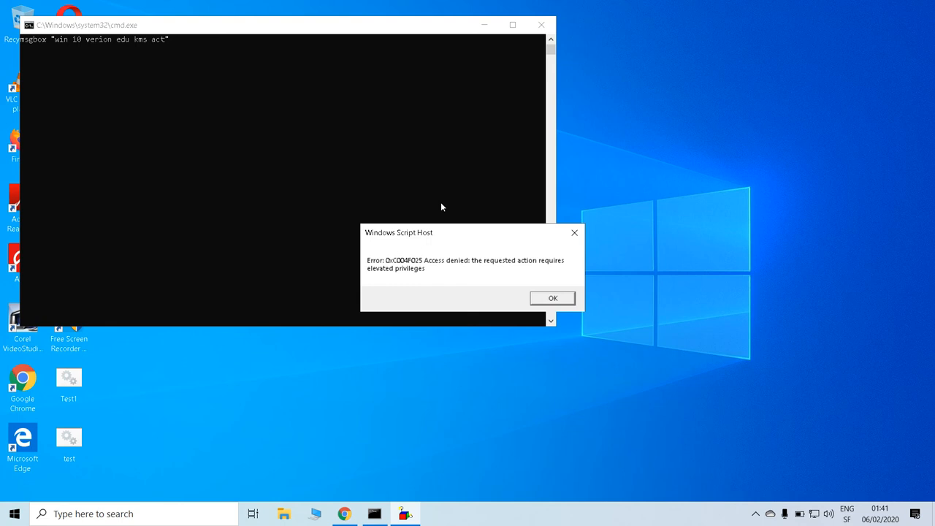
pyautogui.moveTo(93, 54)
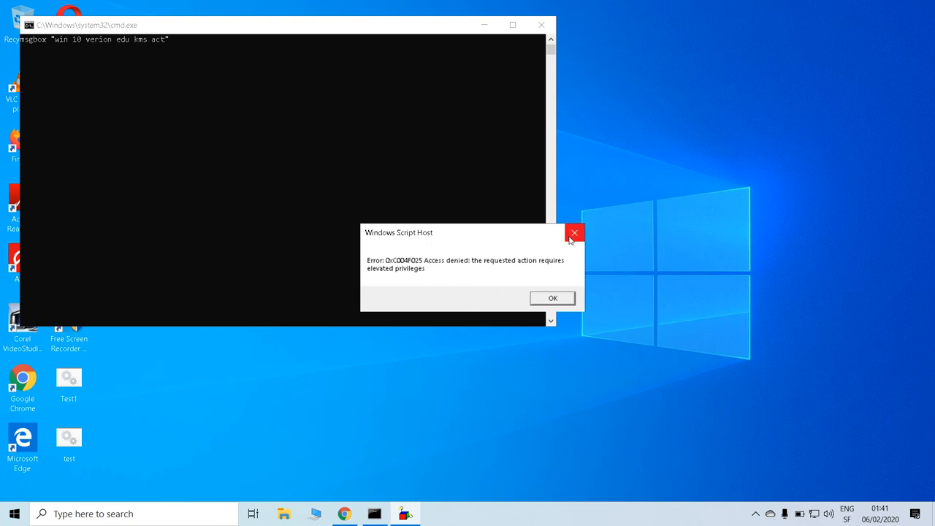
pyautogui.click(552, 298)
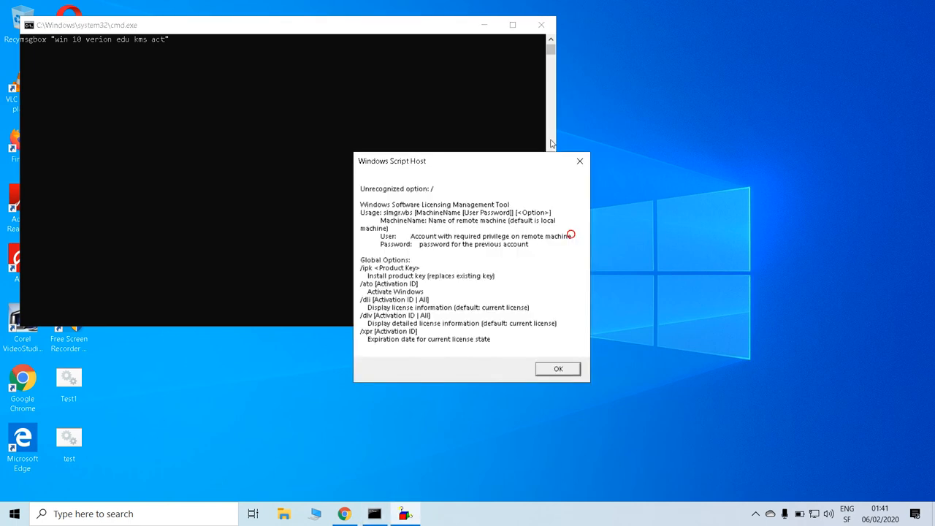
pyautogui.click(558, 368)
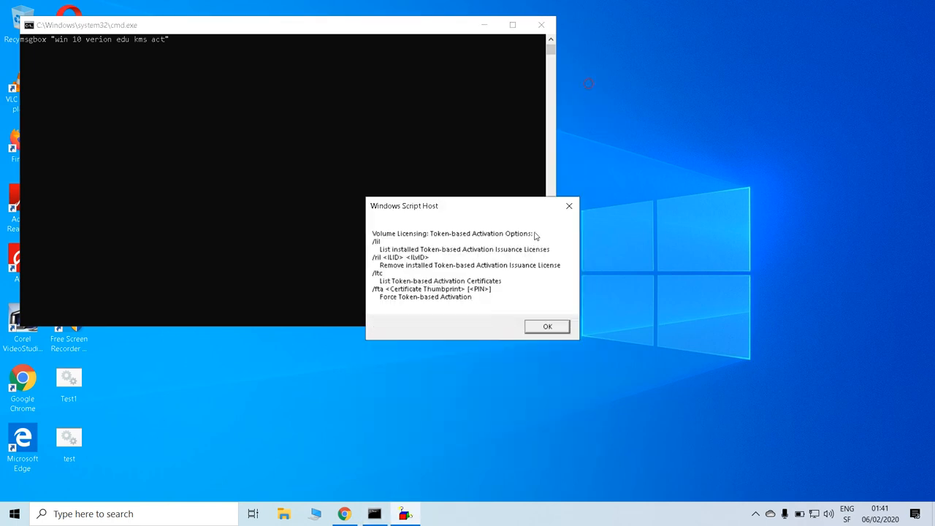
pyautogui.click(546, 327)
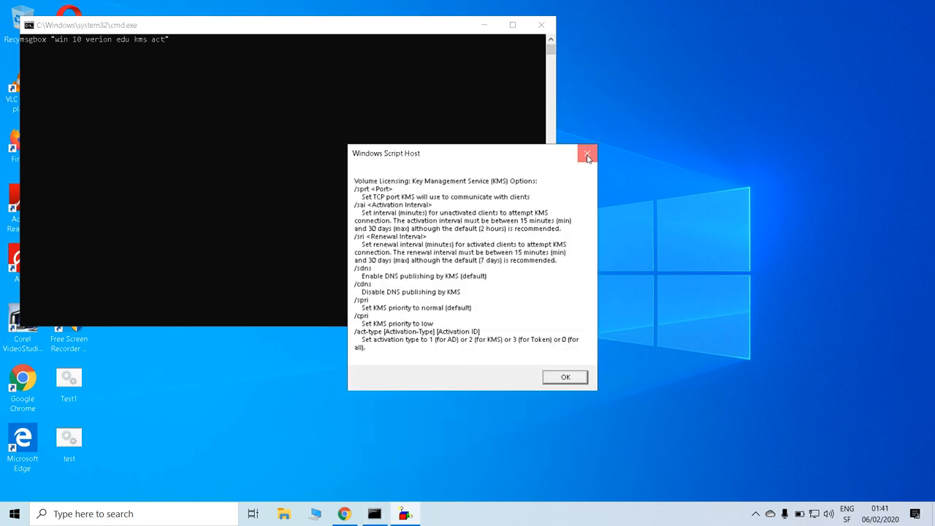
pyautogui.click(563, 377)
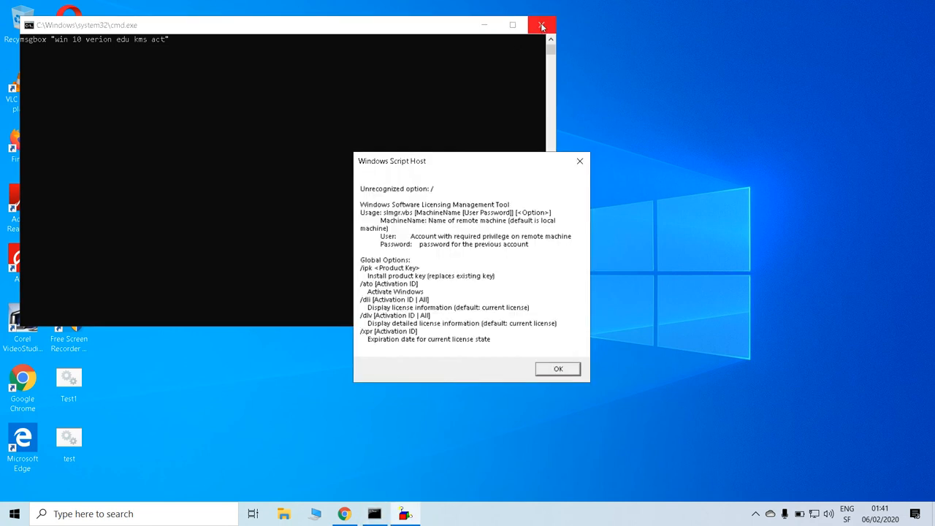
# Close the script's command window, check the Run history, and close the Run box
pyautogui.click(542, 25)
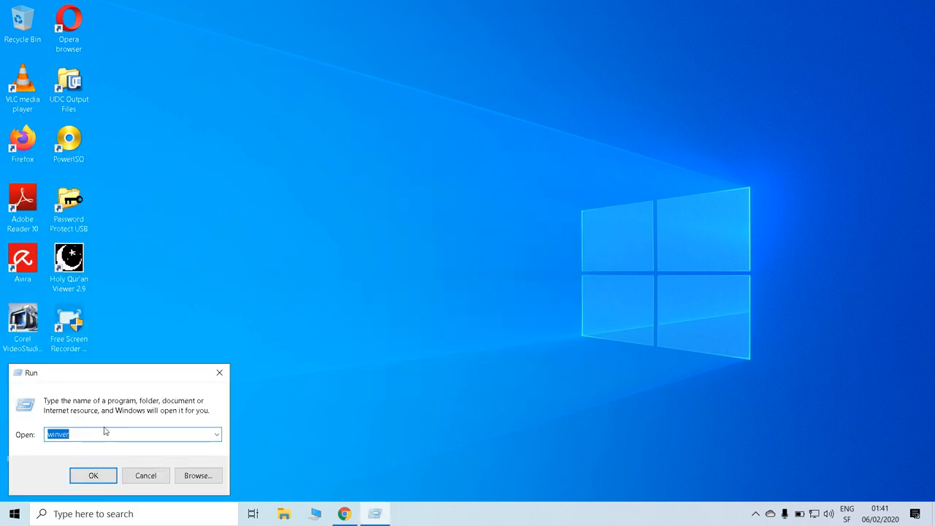
pyautogui.click(216, 434)
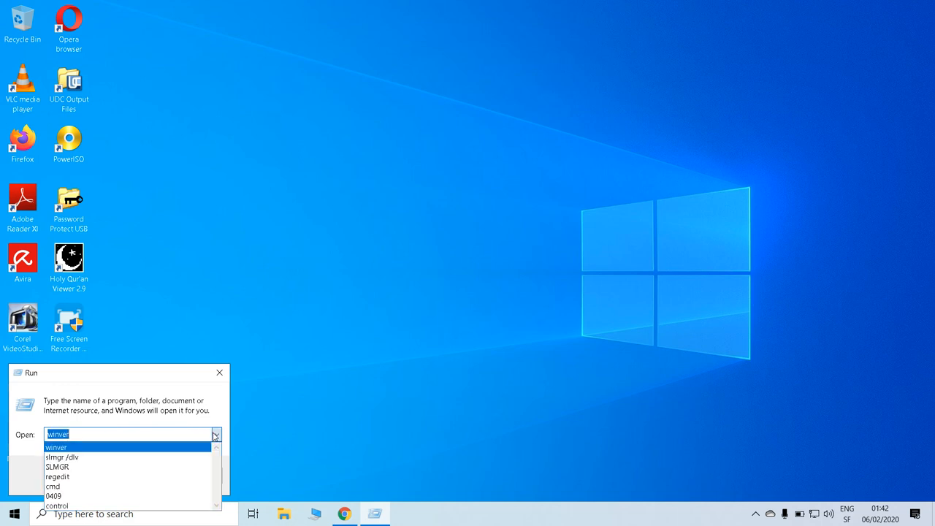
pyautogui.click(219, 372)
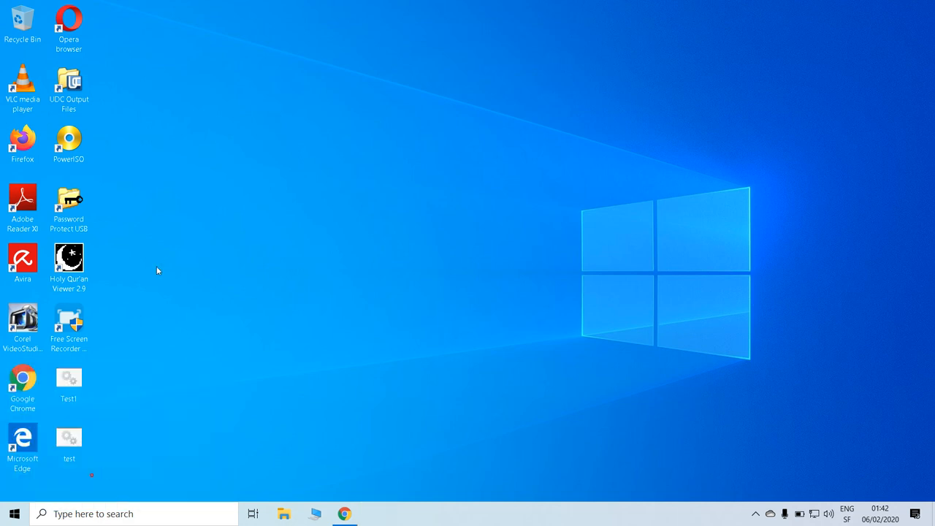
# Bring up the System32 slmgr folder window and enter its 0409 folder
pyautogui.click(284, 514)
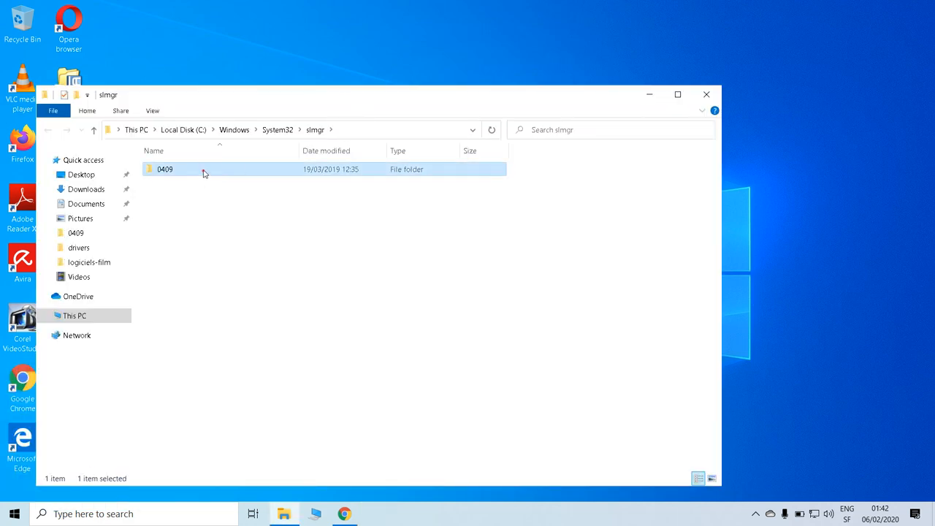
pyautogui.doubleClick(163, 169)
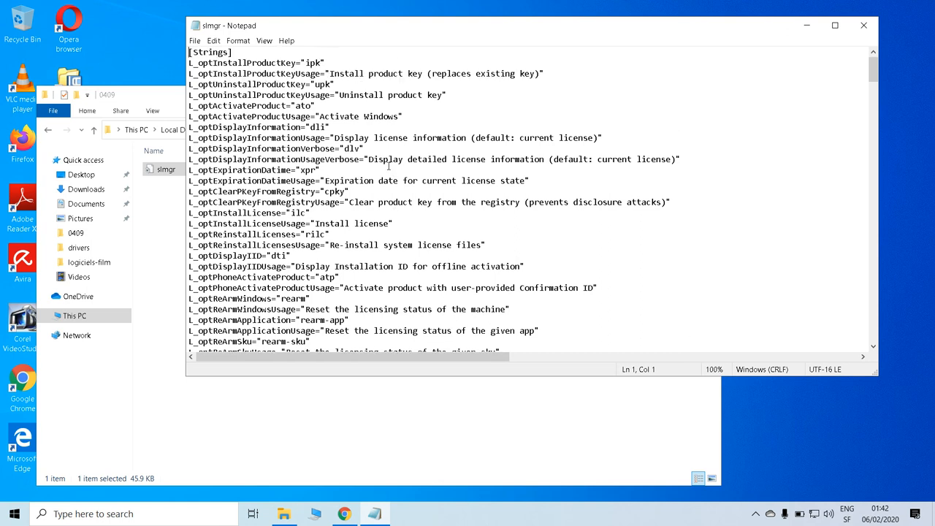
# Read slmgr.ini's Activate Windows and license information descriptions, then close it
pyautogui.doubleClick(314, 62)
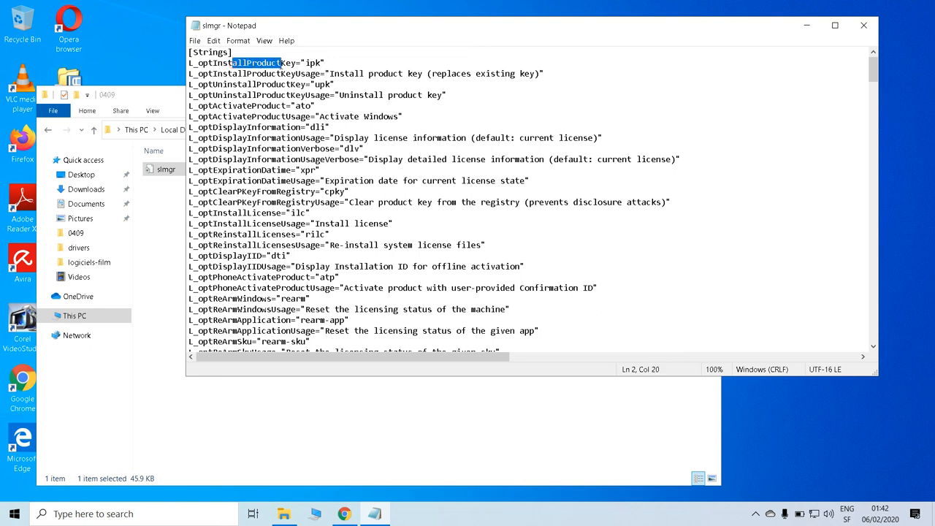
pyautogui.click(380, 158)
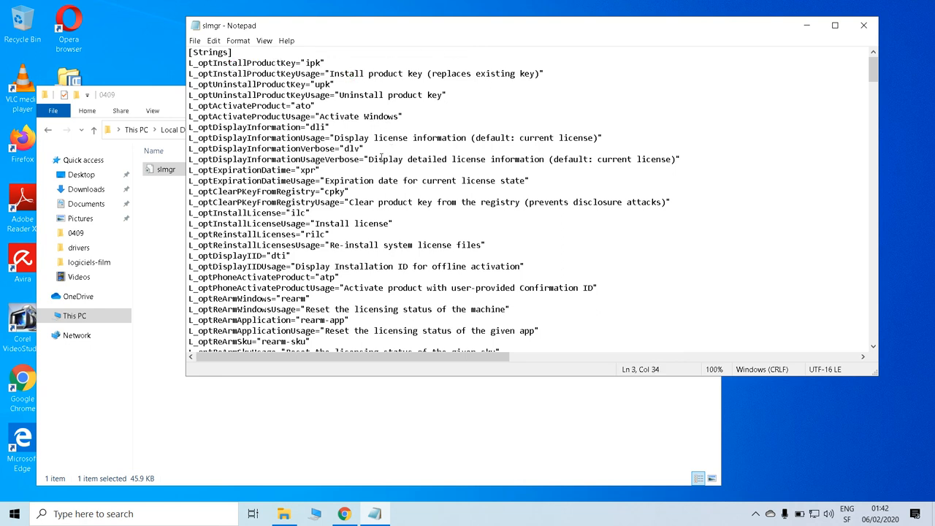
pyautogui.doubleClick(365, 117)
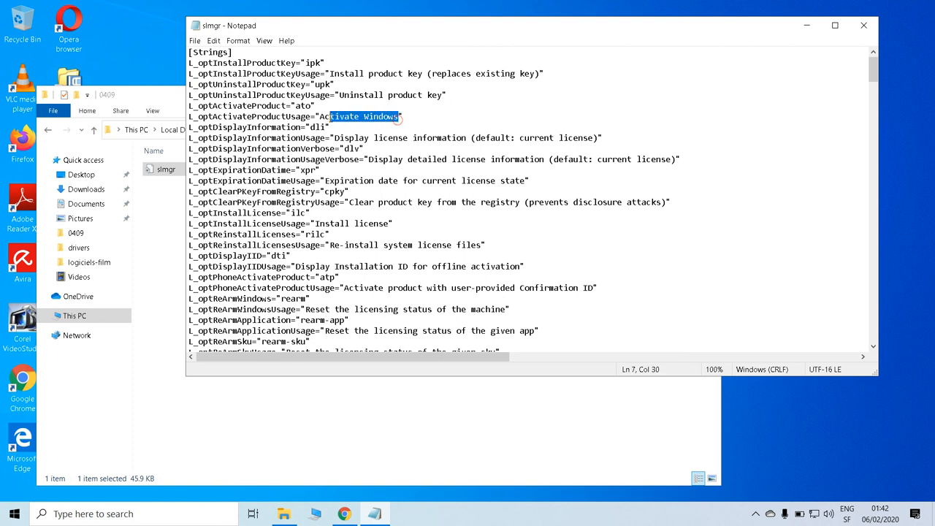
pyautogui.click(368, 201)
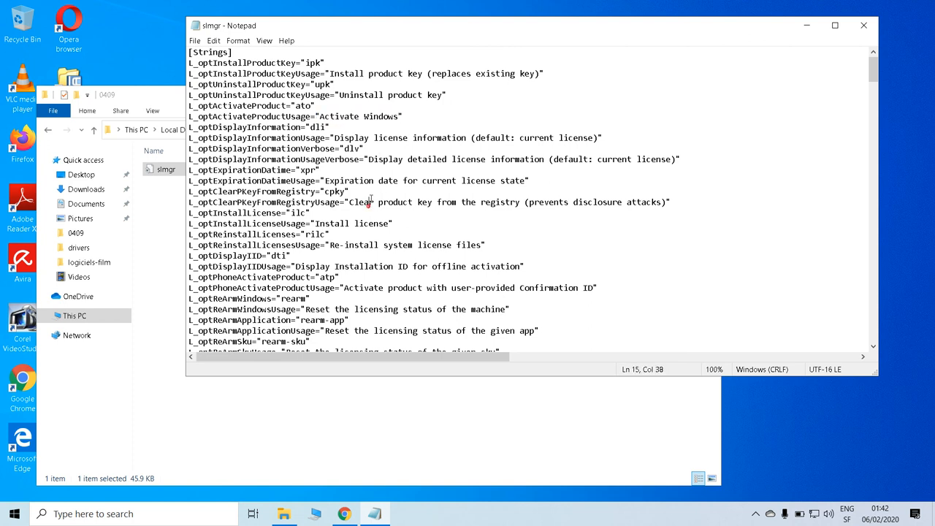
pyautogui.click(543, 158)
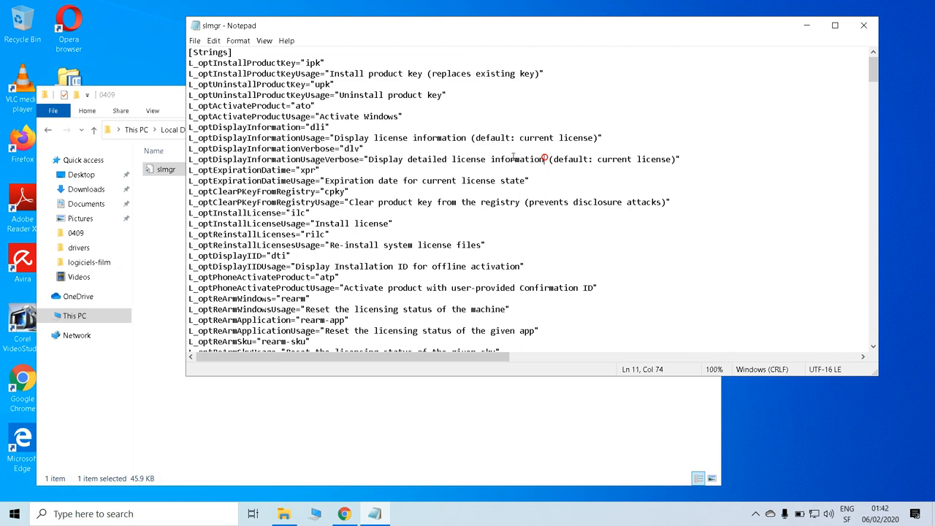
pyautogui.moveTo(391, 205)
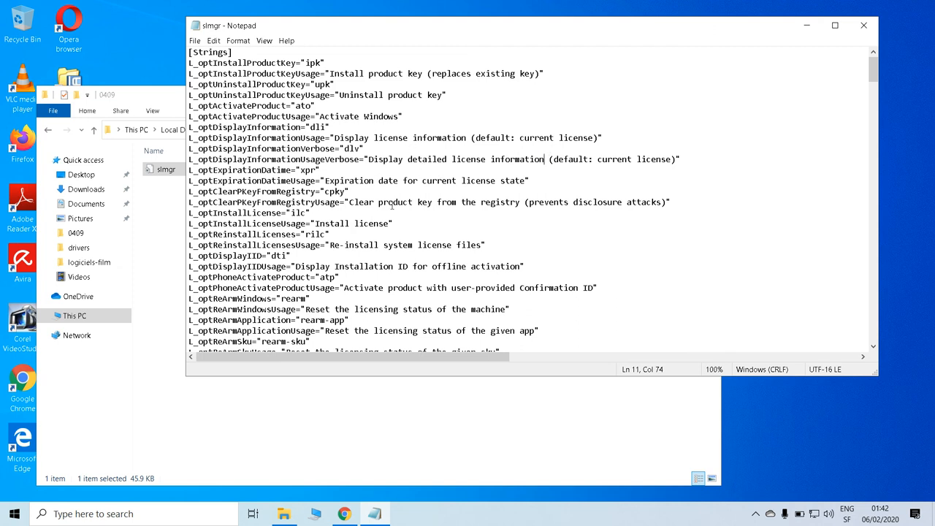
pyautogui.click(519, 201)
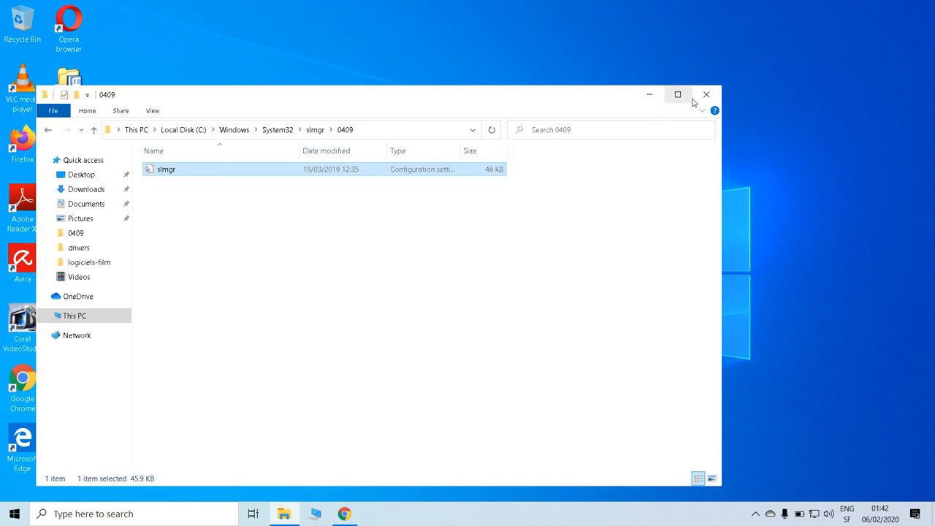
# Close the 0409 folder window and reveal the hidden notification area icons
pyautogui.click(706, 95)
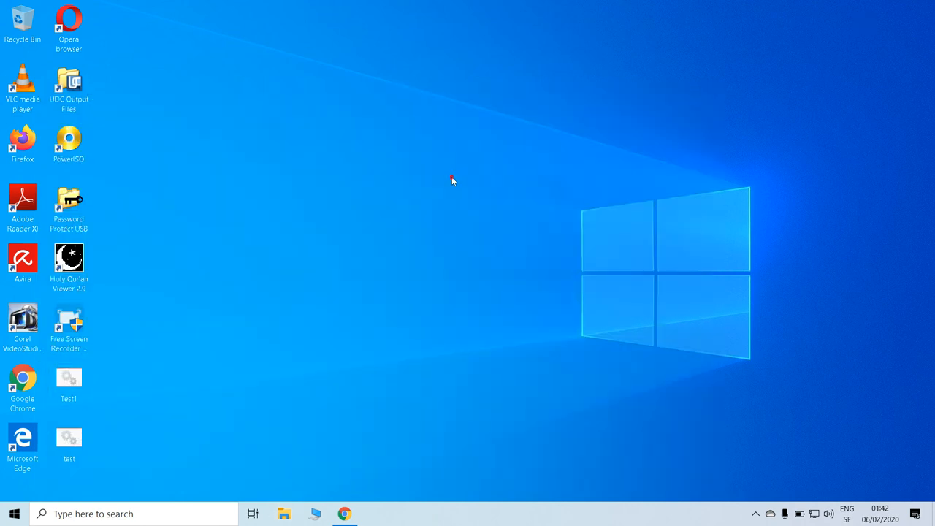
pyautogui.moveTo(777, 441)
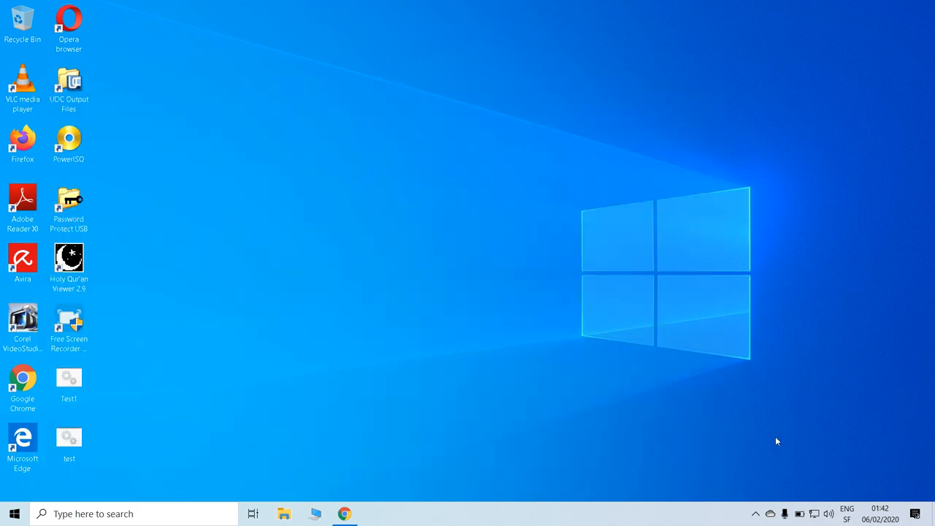
pyautogui.moveTo(757, 514)
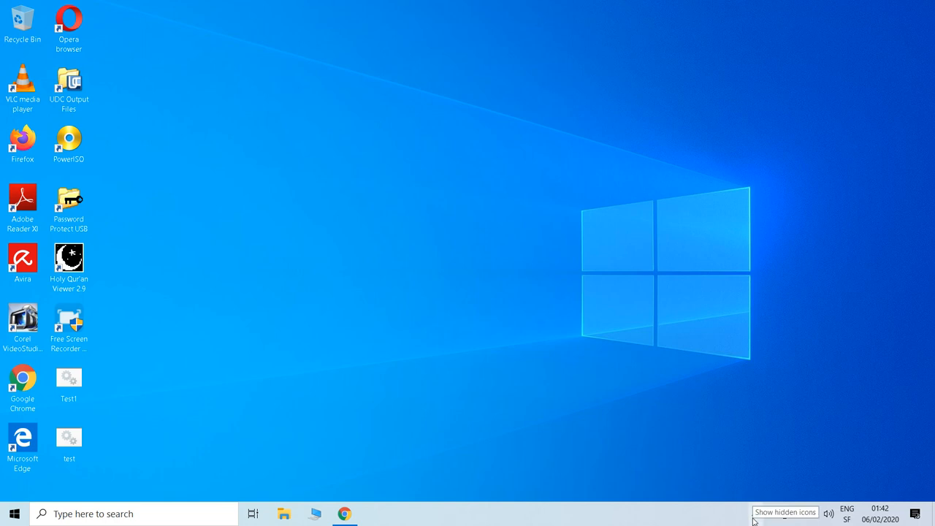
pyautogui.click(754, 514)
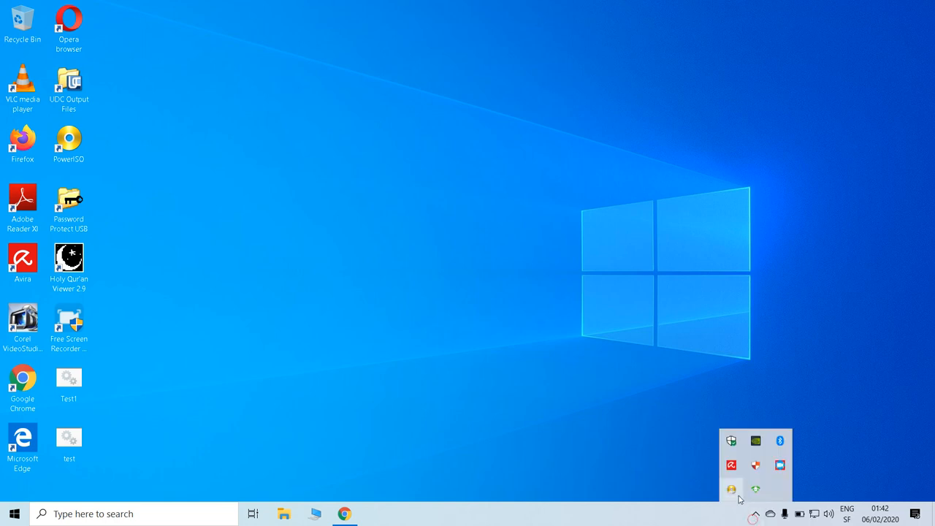